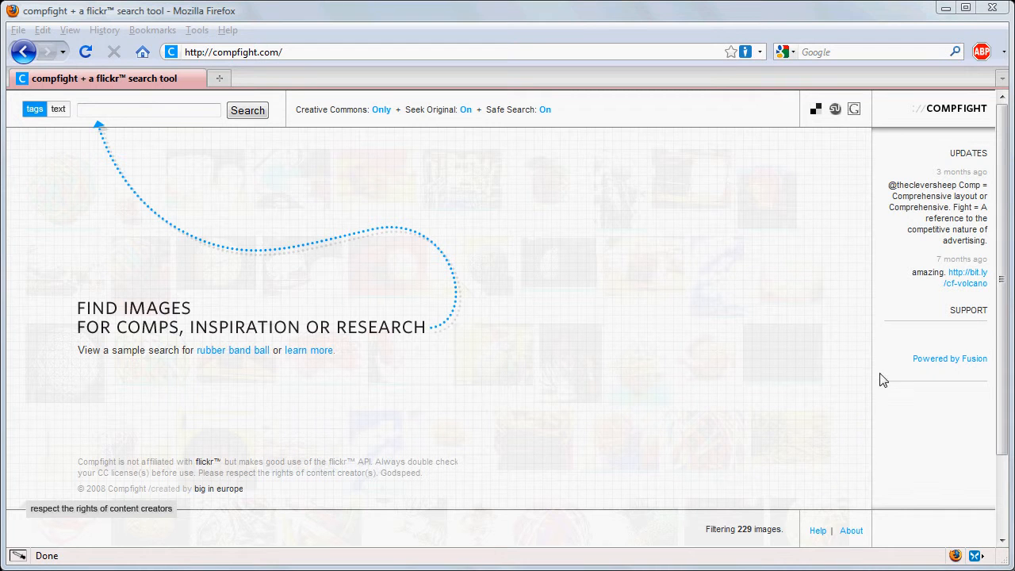
mouse_move(663, 325)
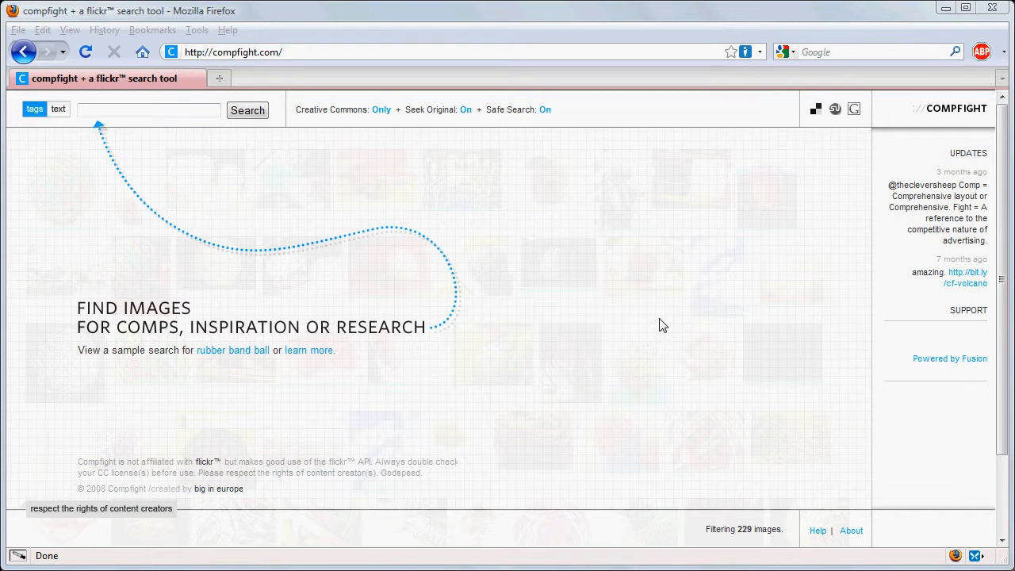
mouse_move(499, 273)
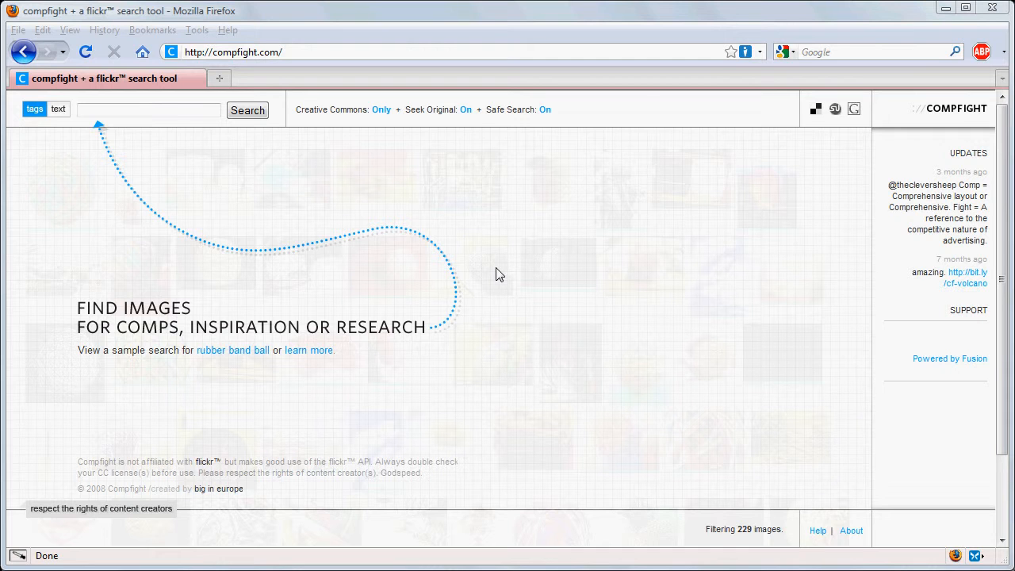
mouse_move(578, 252)
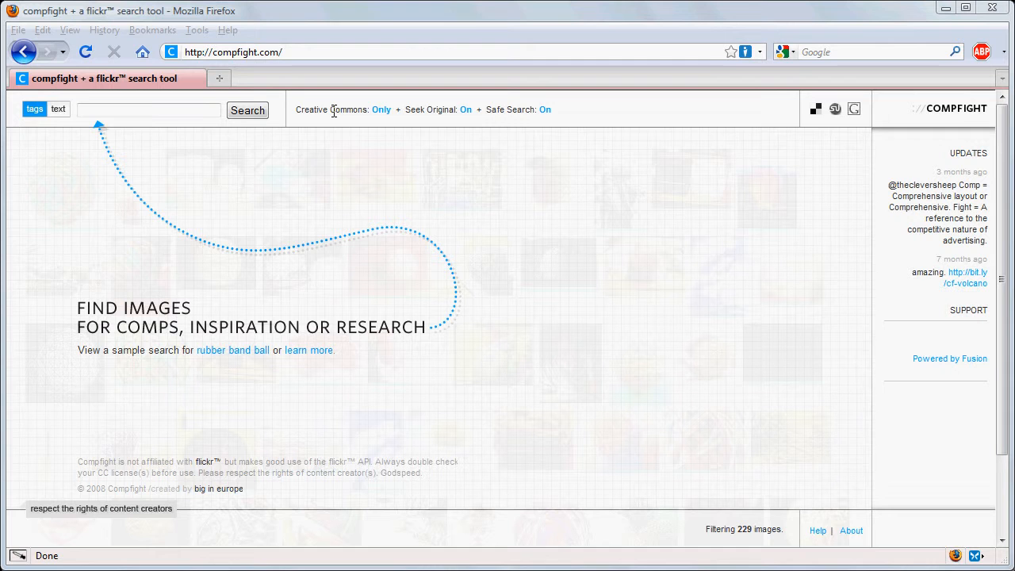
mouse_move(381, 110)
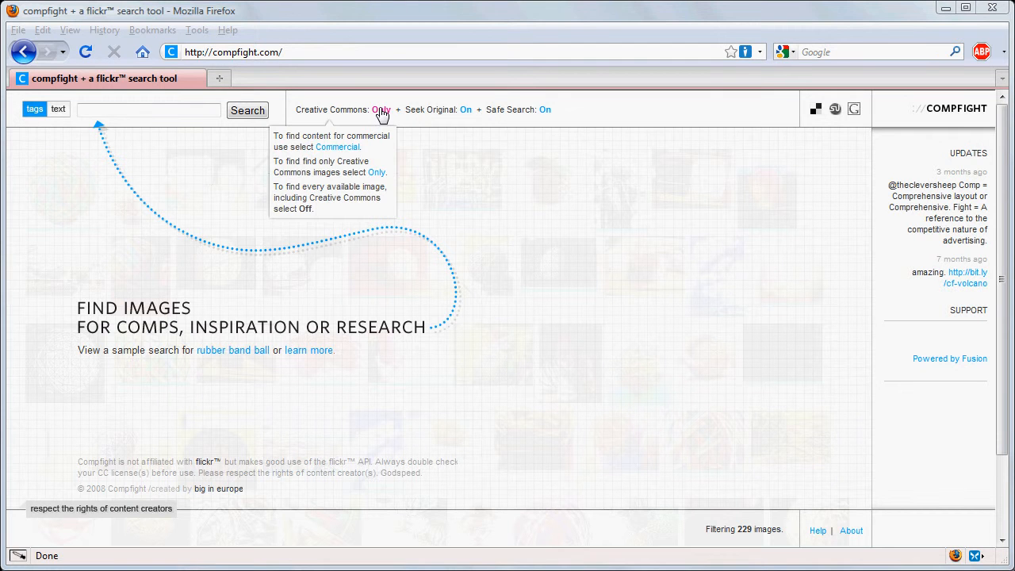
- Cycle the Creative Commons filter from Only through Off to Commercial
left_click(381, 110)
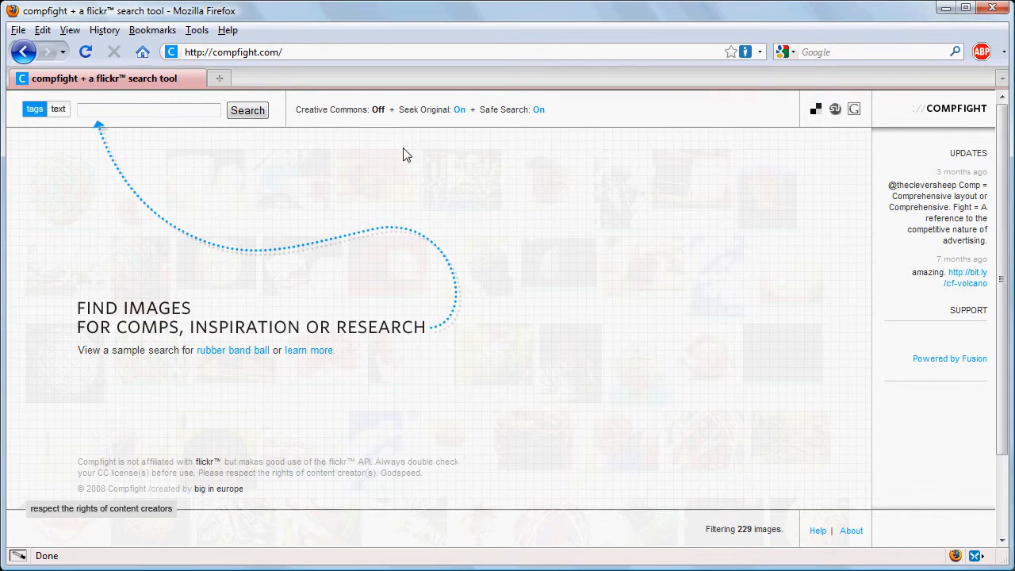
left_click(378, 110)
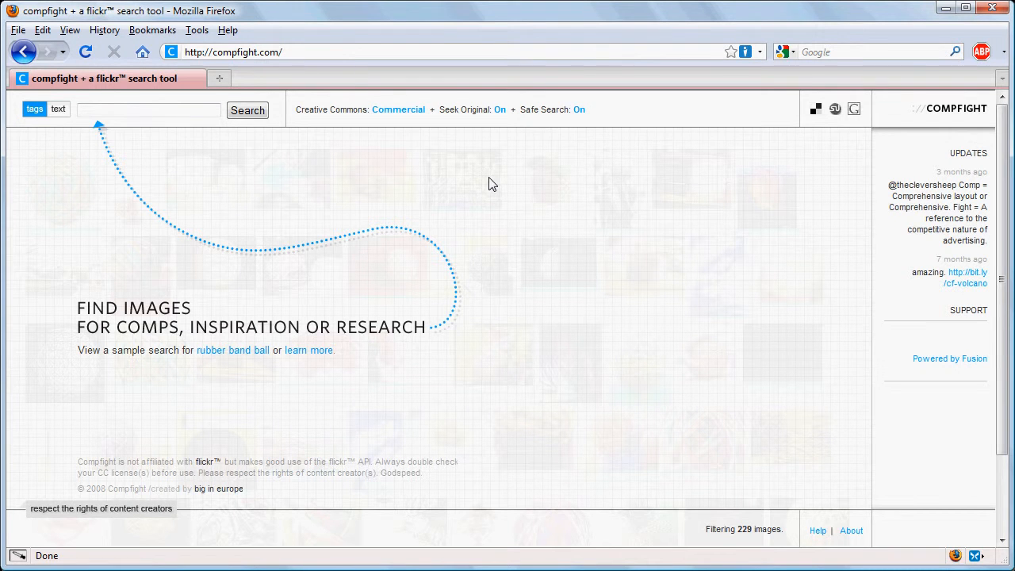
mouse_move(444, 157)
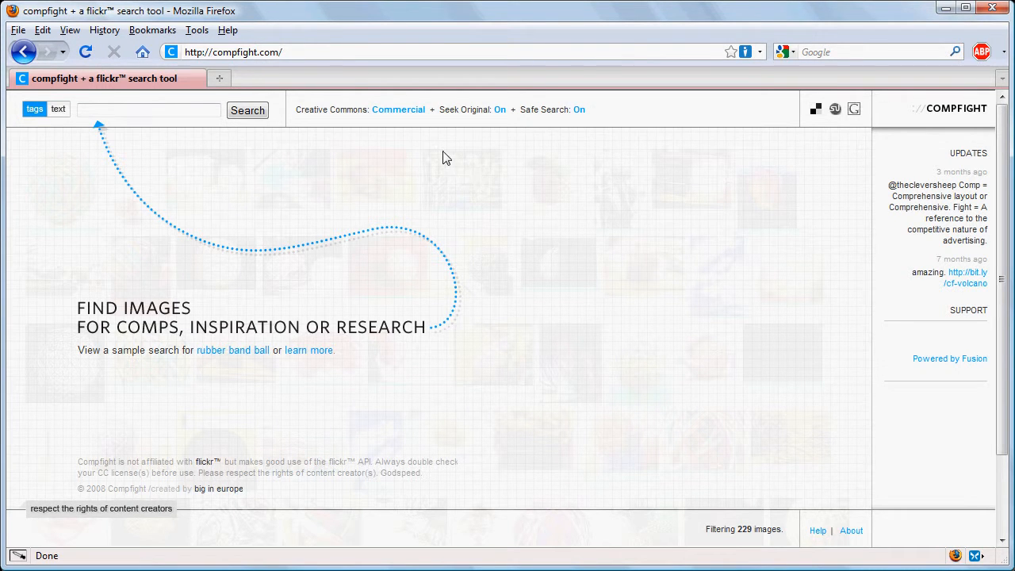
mouse_move(398, 109)
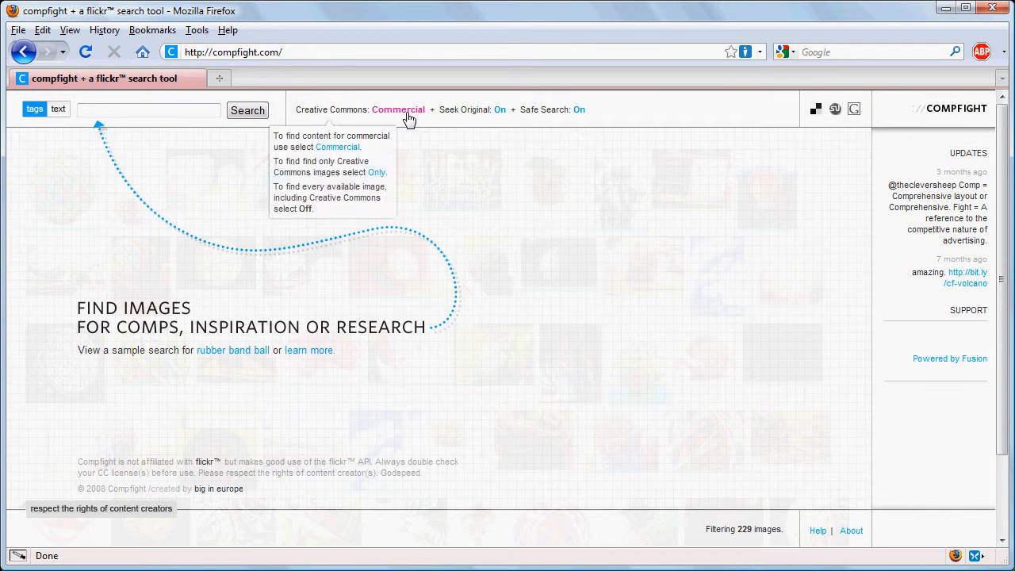
- Set Creative Commons back to Only and search the tag 'barn'
left_click(398, 110)
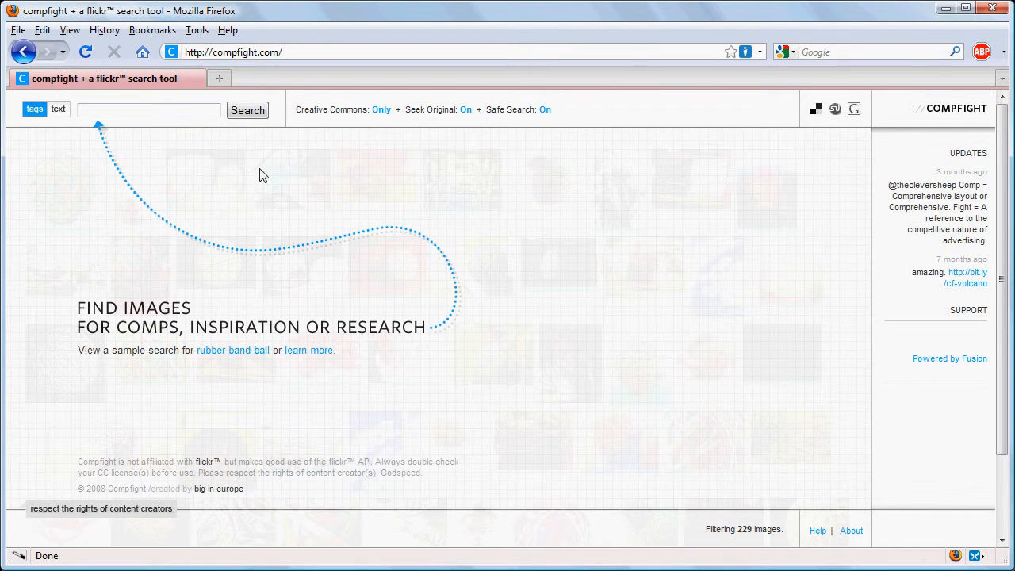
type("barn")
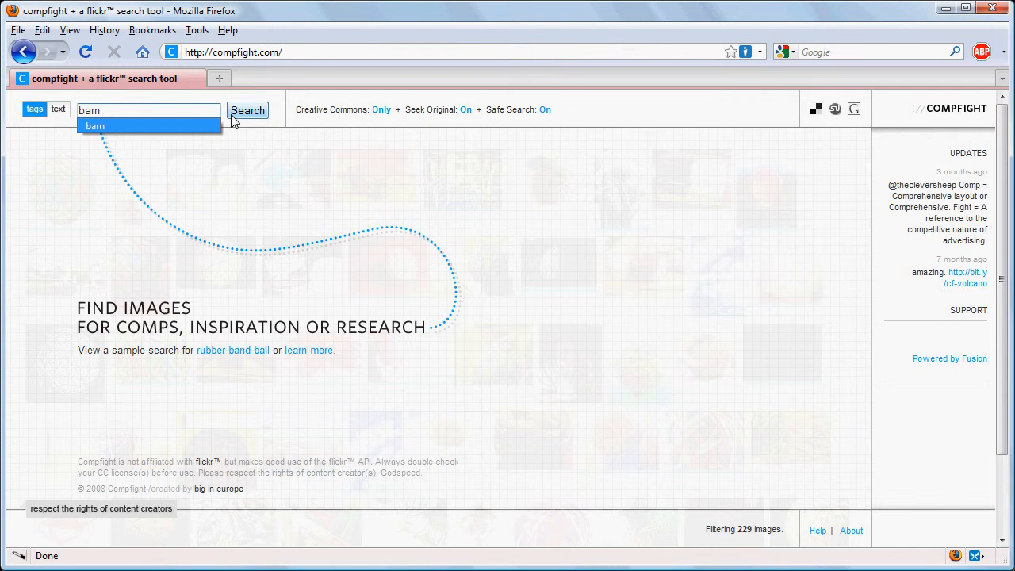
left_click(247, 109)
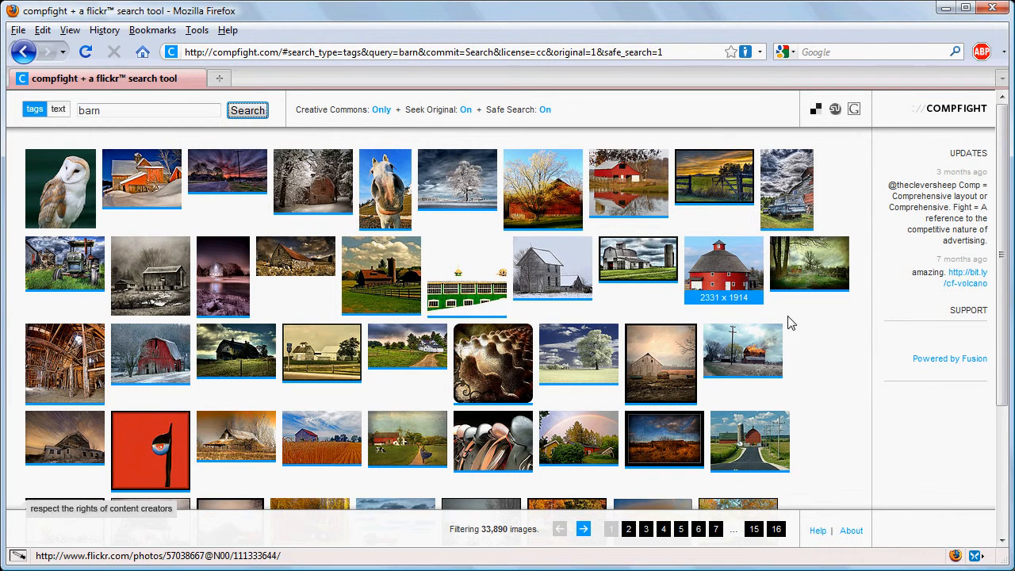
mouse_move(847, 383)
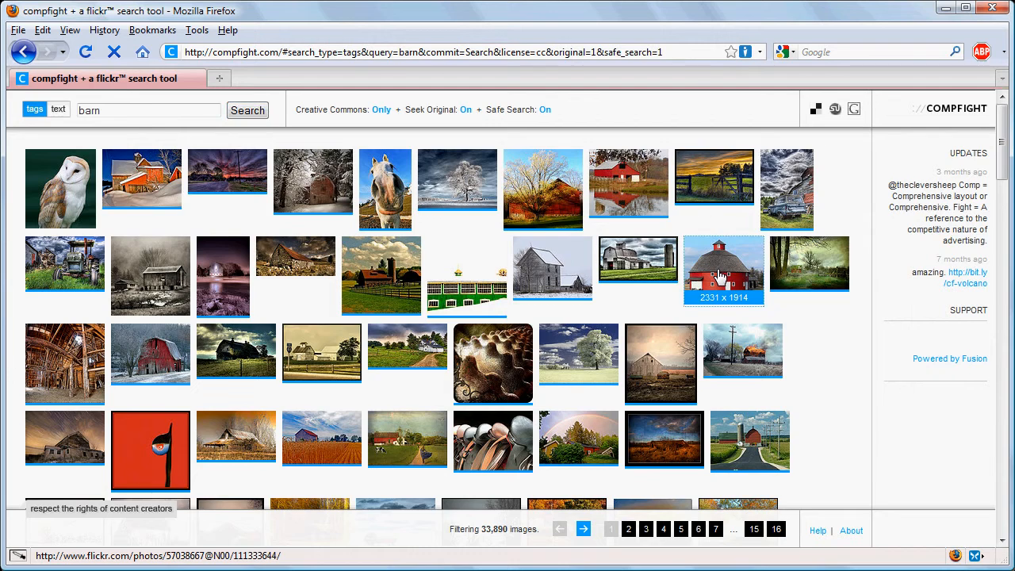
- Open the Lovely Round Barn photo on Flickr and view All Sizes
left_click(722, 269)
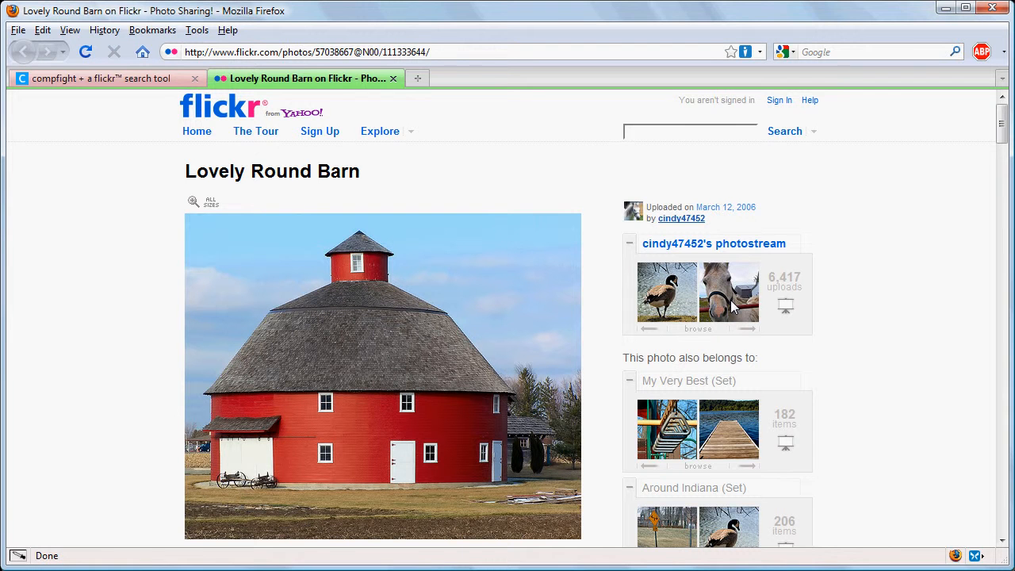
mouse_move(287, 243)
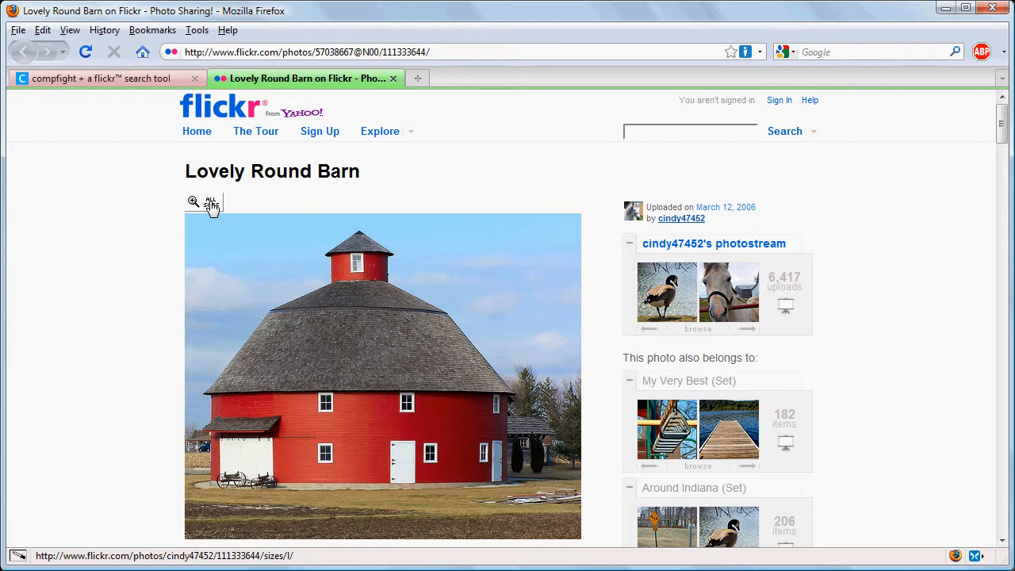
left_click(203, 202)
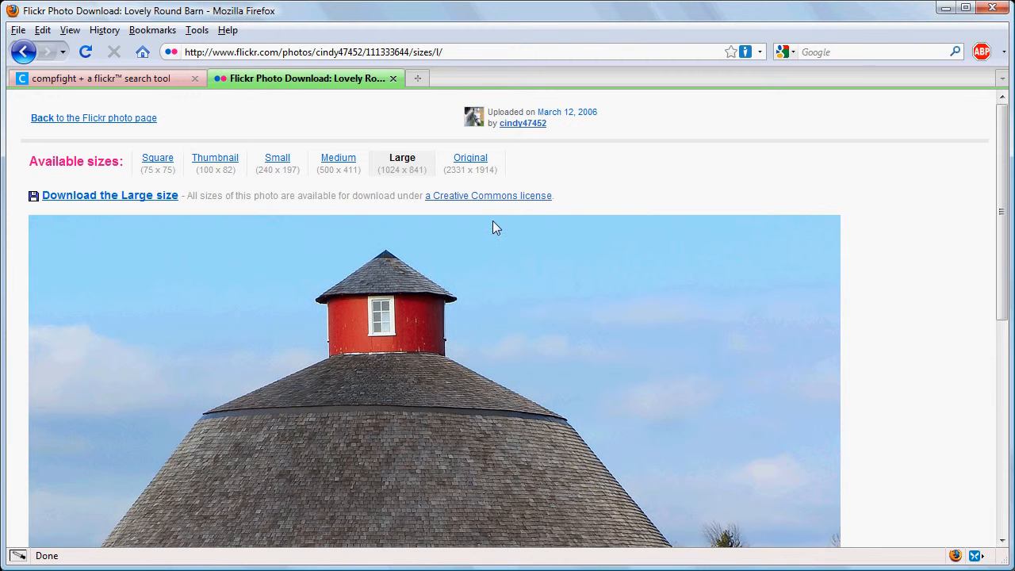
mouse_move(862, 293)
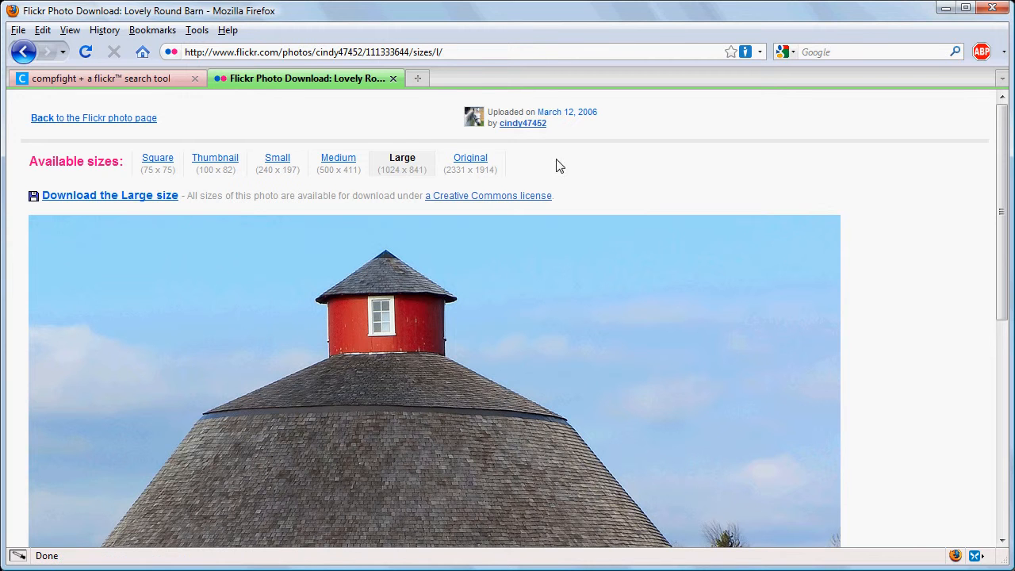
mouse_move(634, 189)
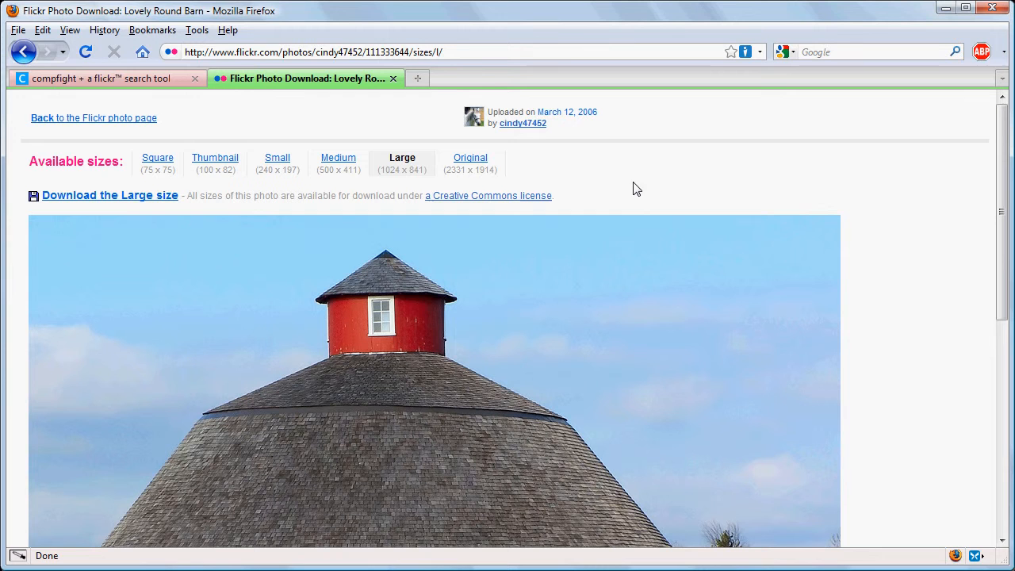
mouse_move(599, 171)
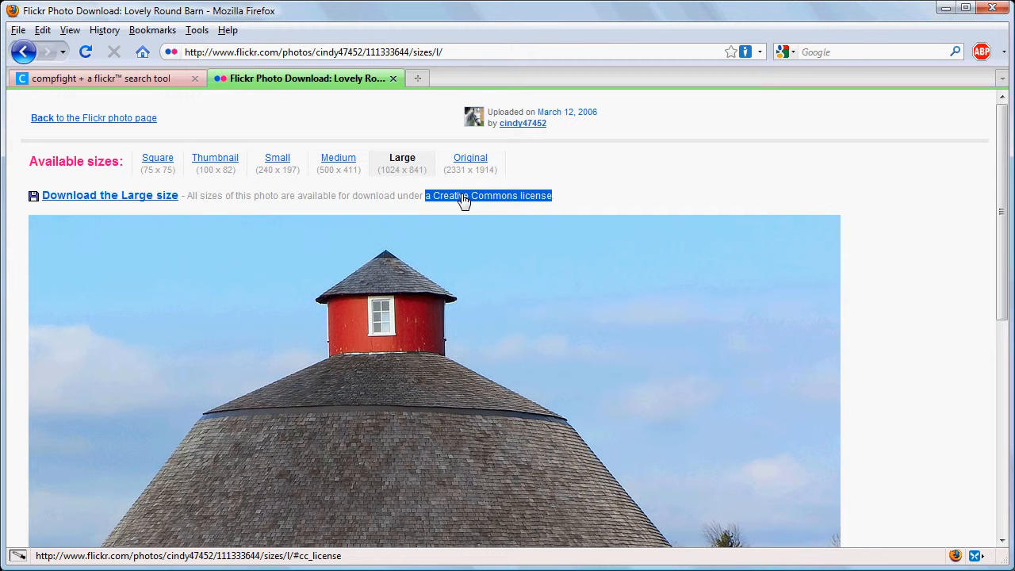
left_click(486, 195)
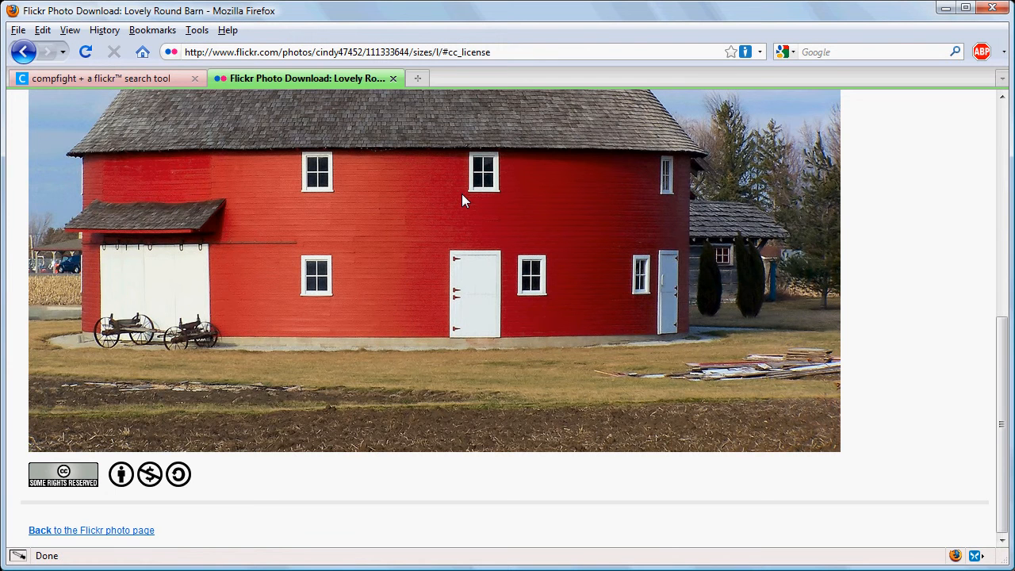
mouse_move(121, 474)
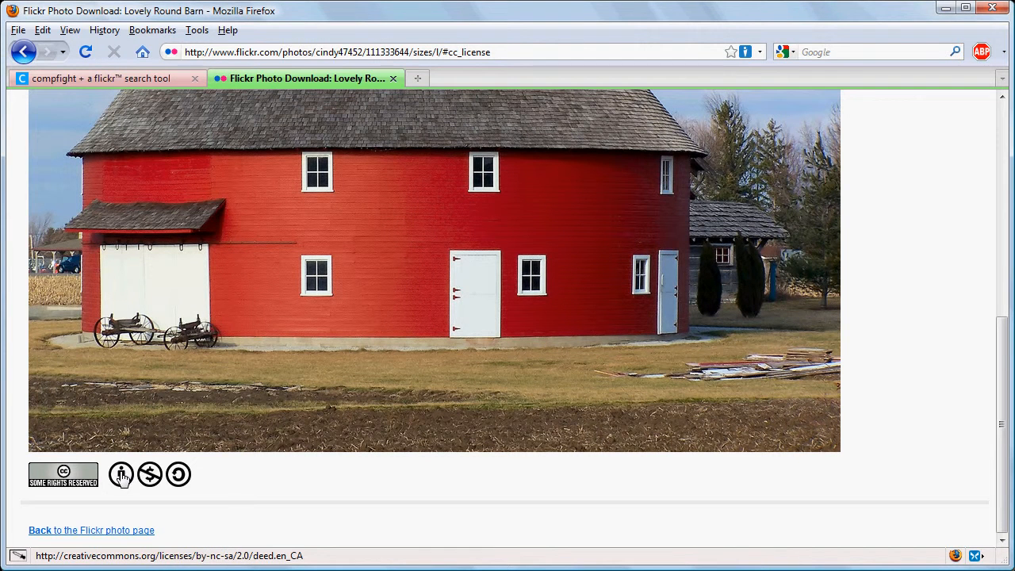
mouse_move(122, 474)
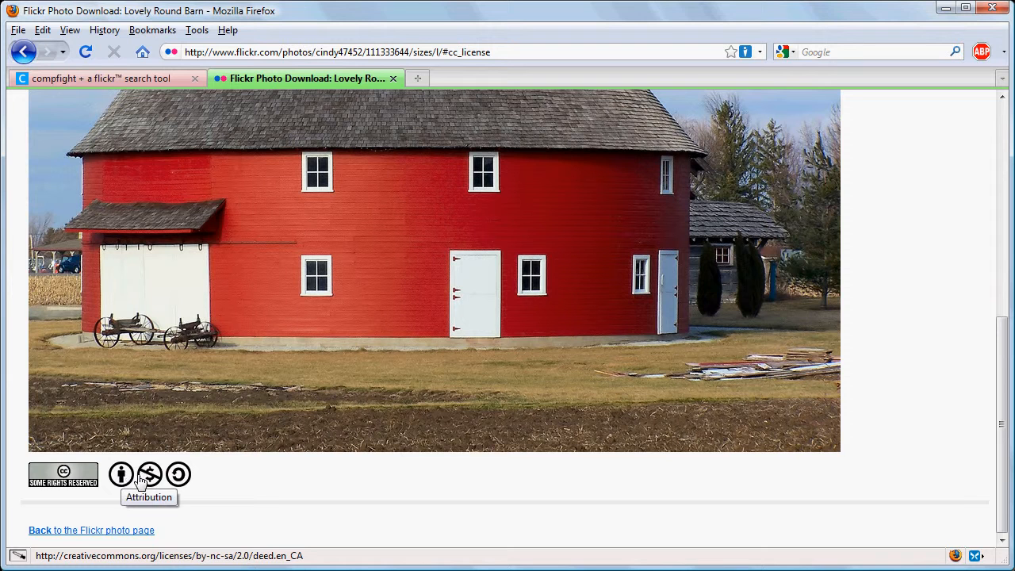
mouse_move(178, 474)
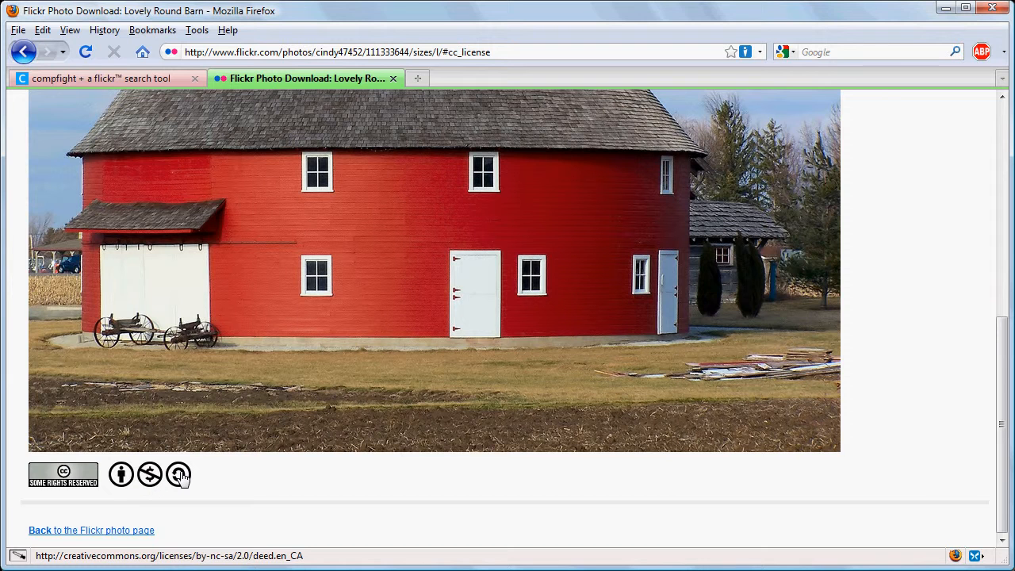
mouse_move(177, 474)
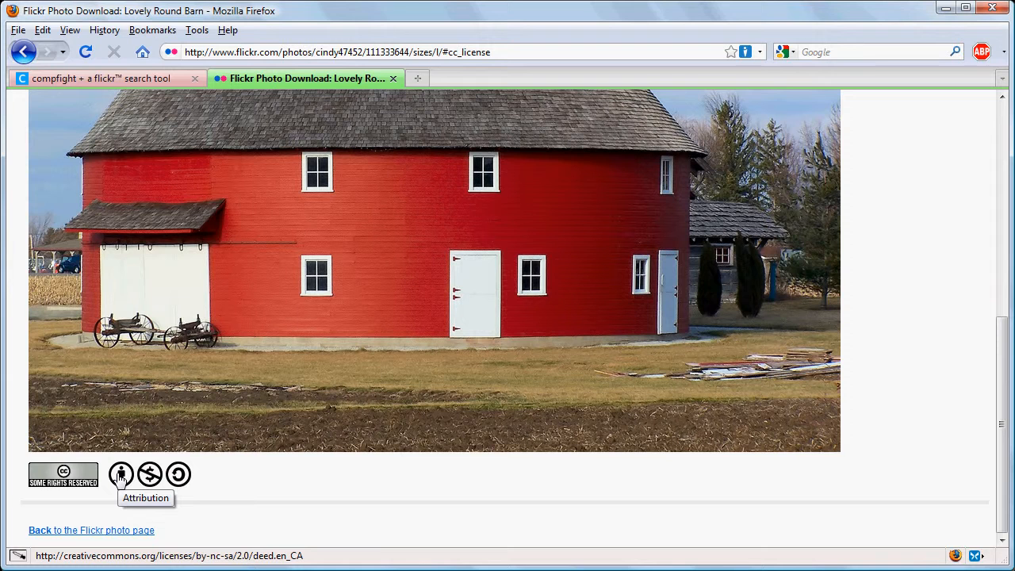
mouse_move(122, 474)
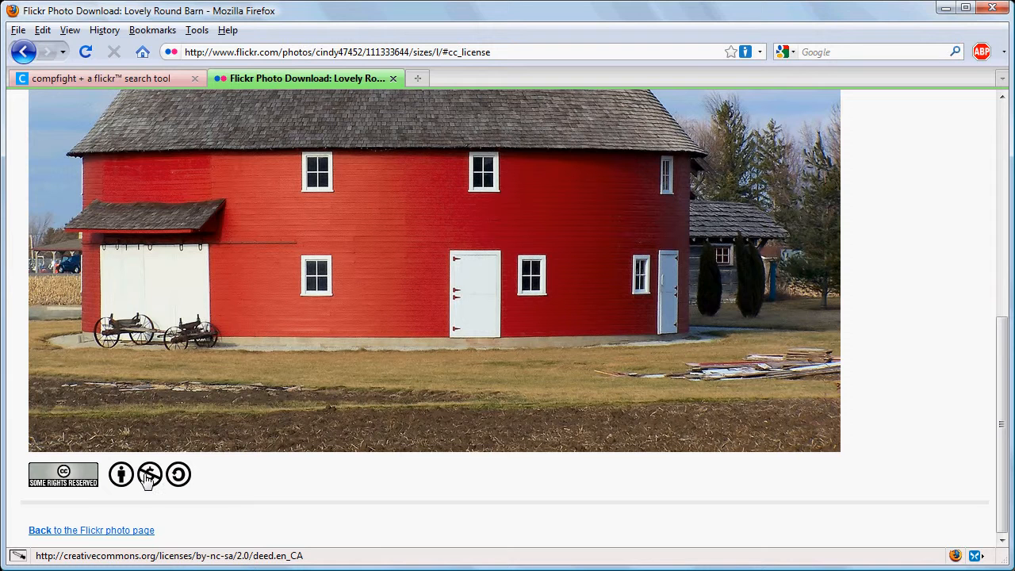
mouse_move(149, 474)
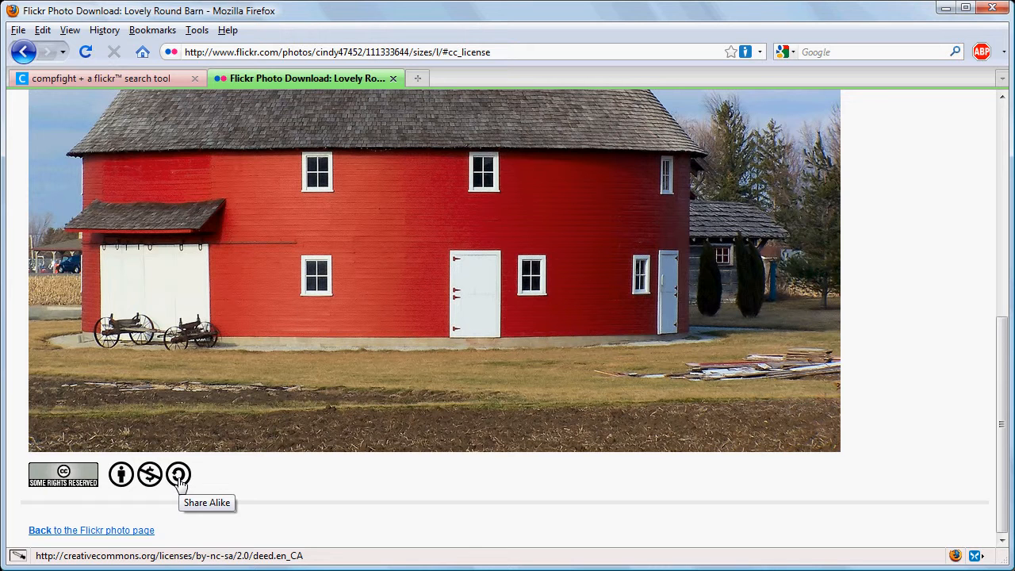
mouse_move(178, 479)
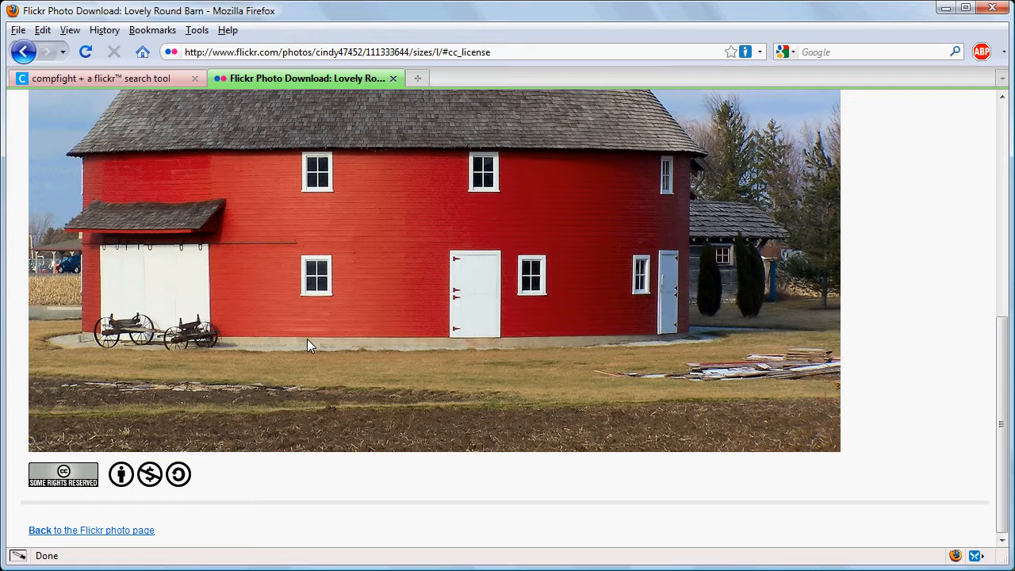
mouse_move(232, 414)
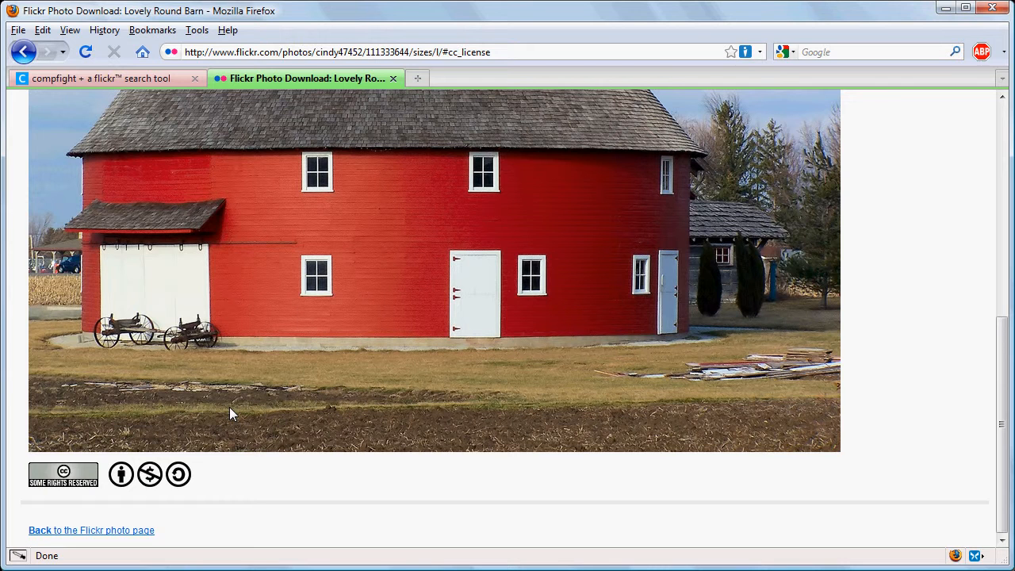
mouse_move(444, 336)
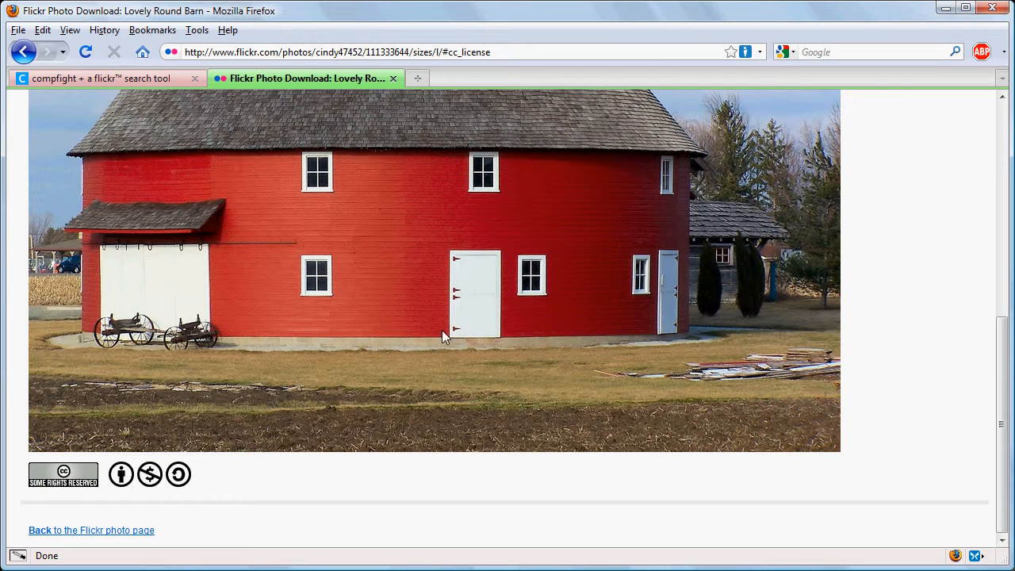
mouse_move(1005, 133)
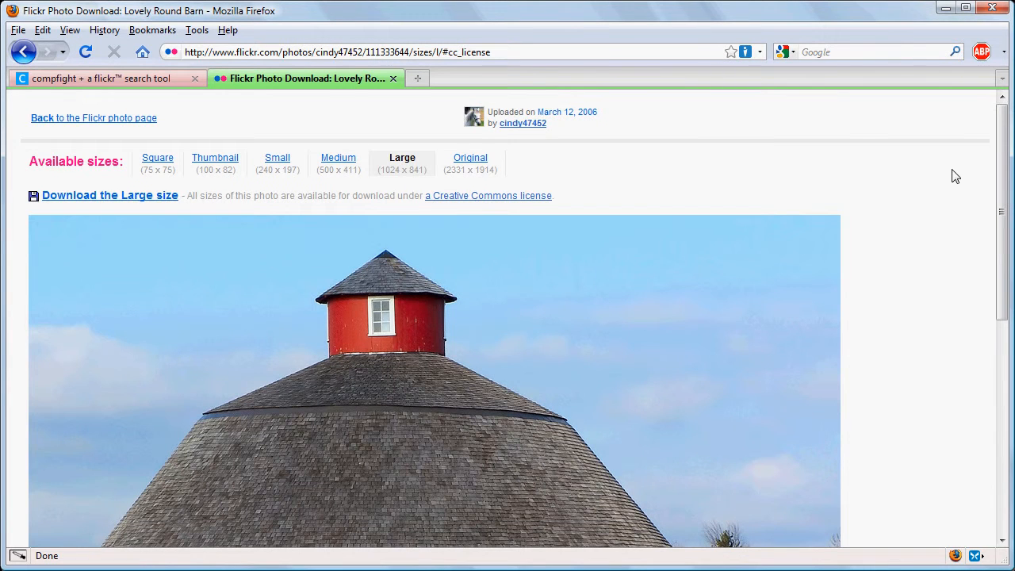
mouse_move(824, 179)
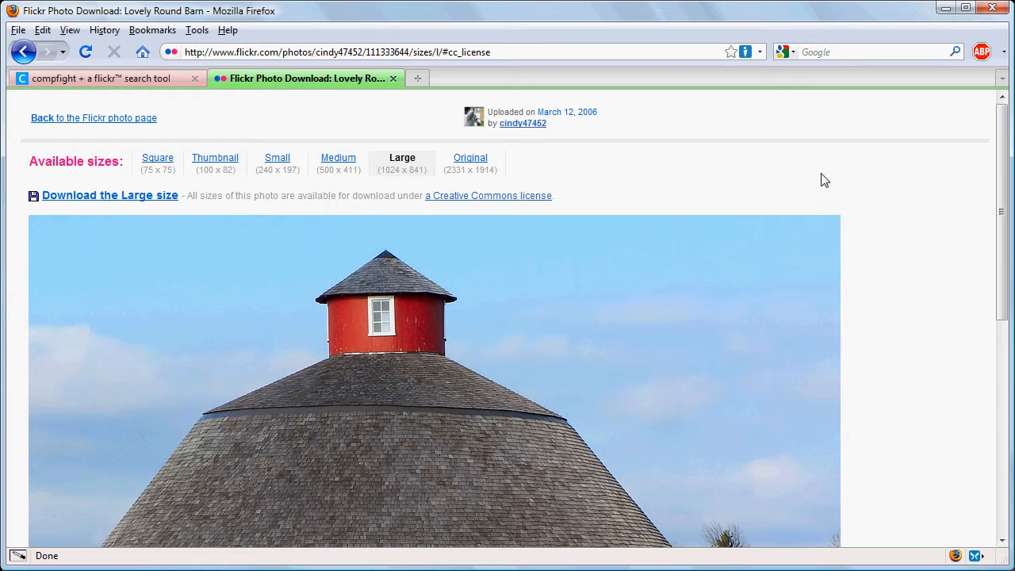
mouse_move(372, 348)
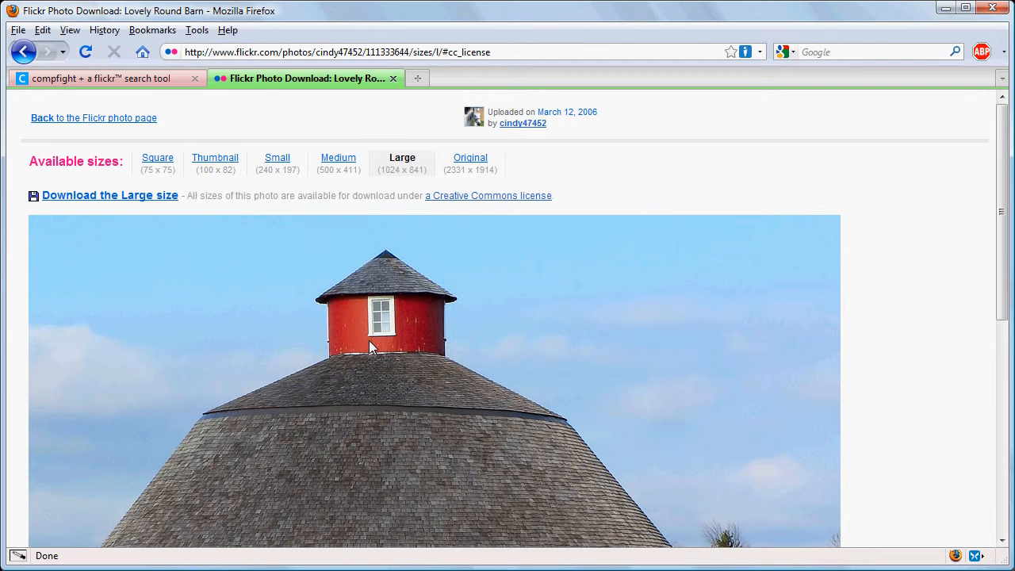
- Copy the Large Lovely Round Barn image from its context menu
right_click(373, 347)
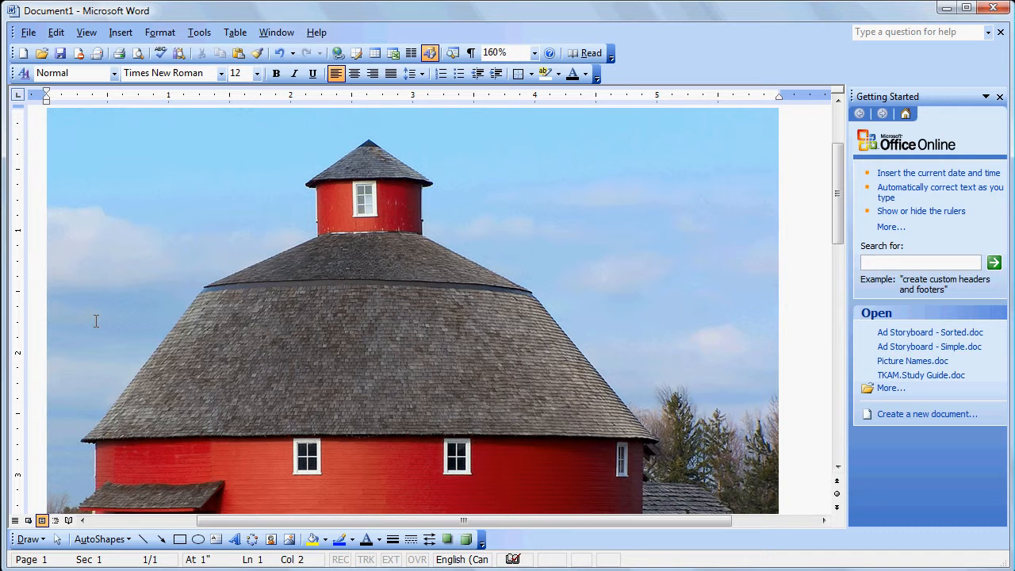
mouse_move(230, 353)
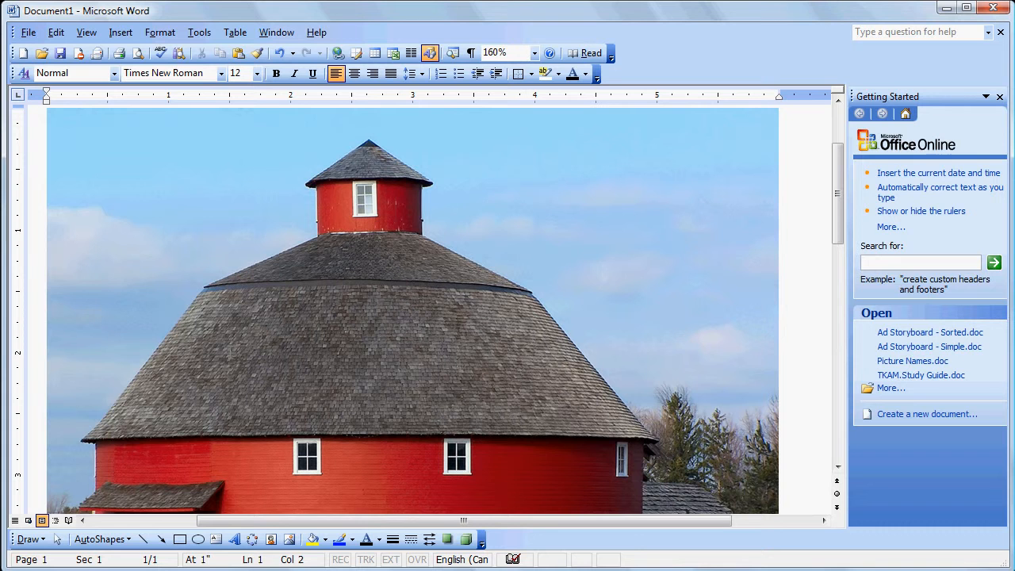
mouse_move(358, 380)
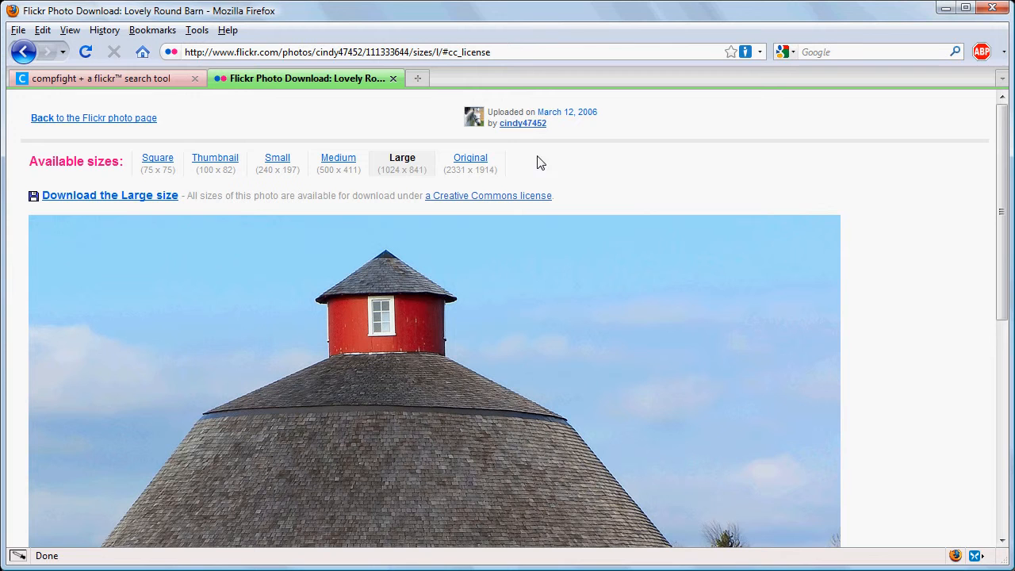
mouse_move(521, 123)
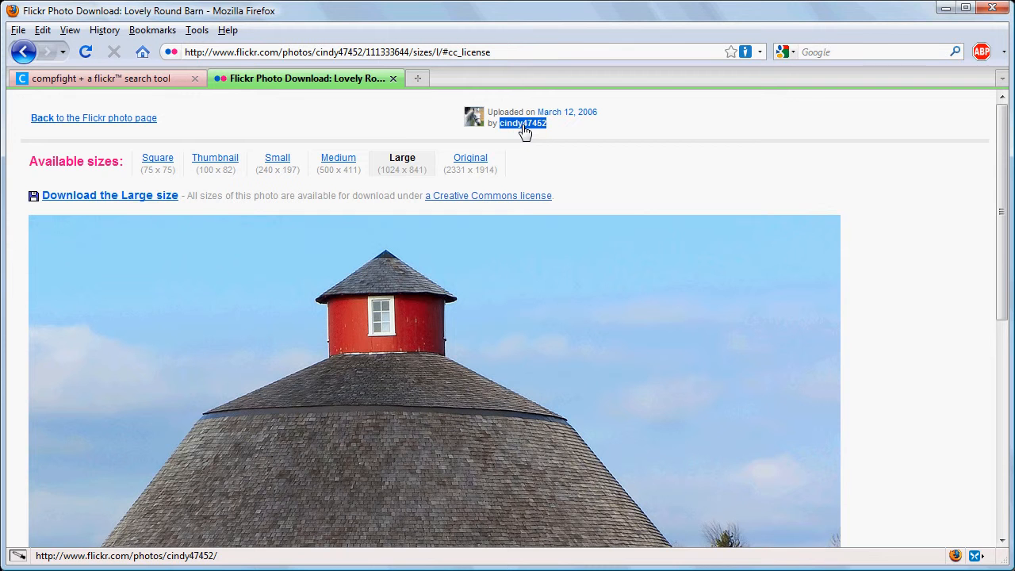
- Go from the uploader's username link to their About profile page
left_click(522, 123)
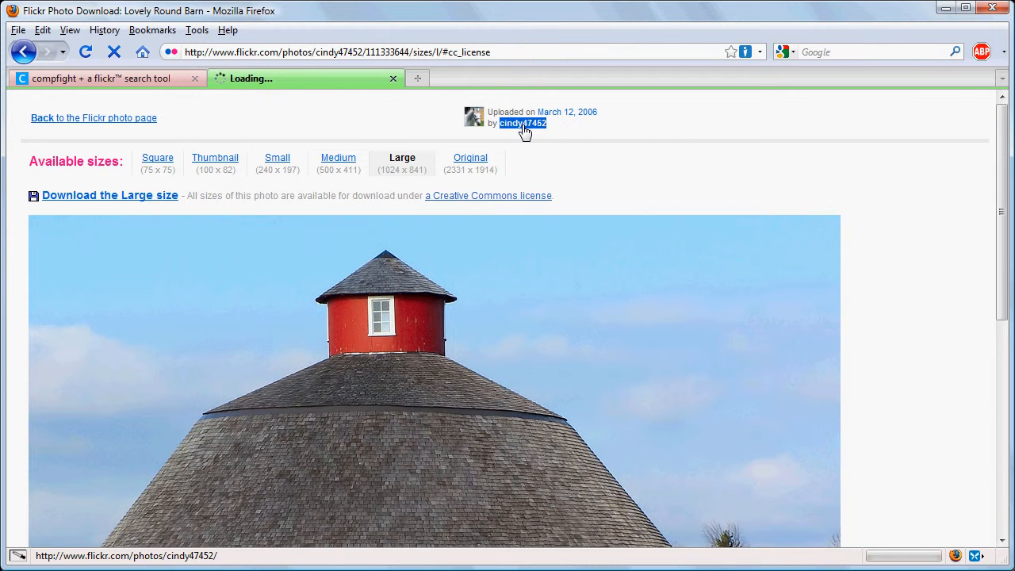
left_click(522, 122)
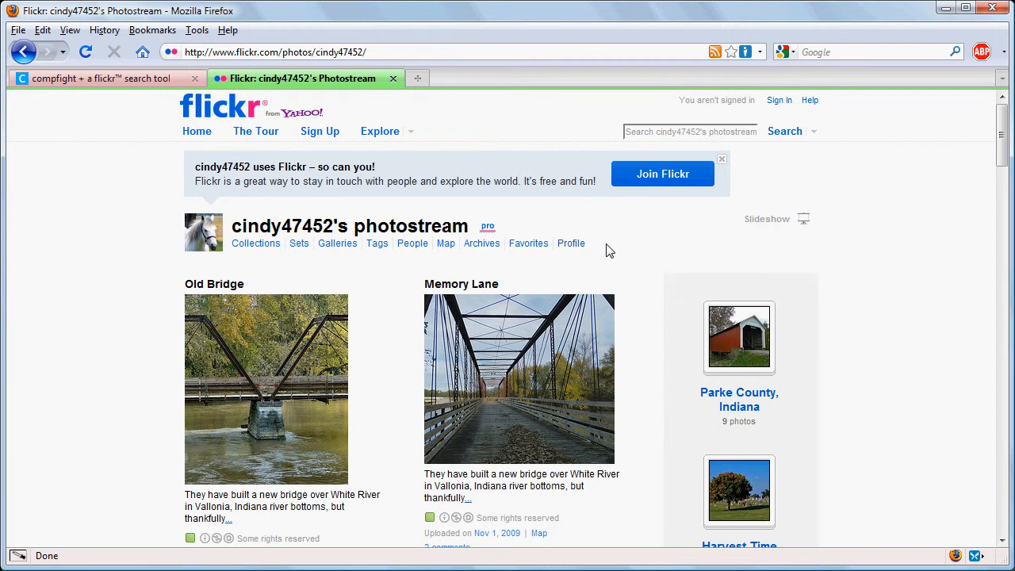
left_click(571, 244)
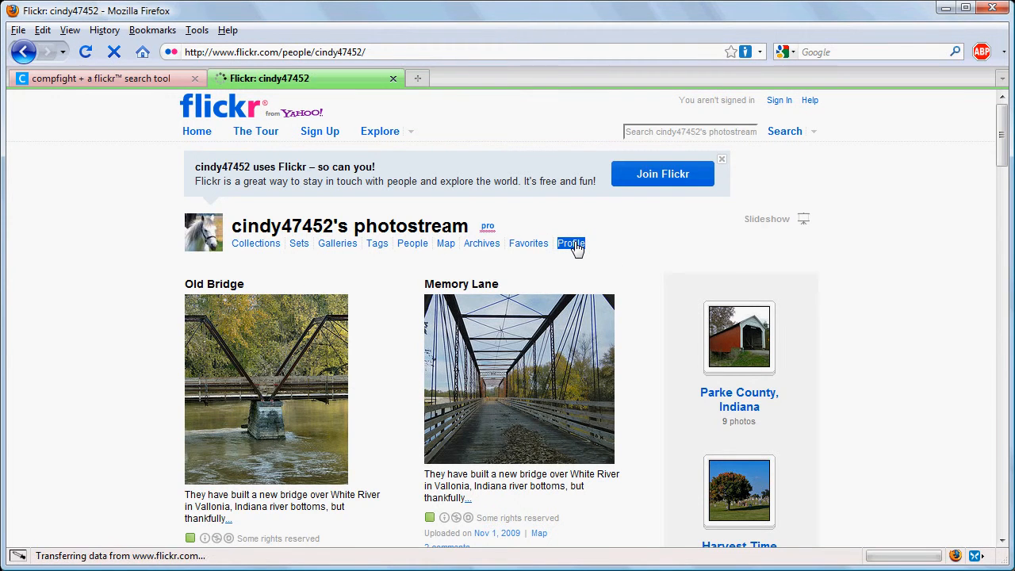
left_click(571, 243)
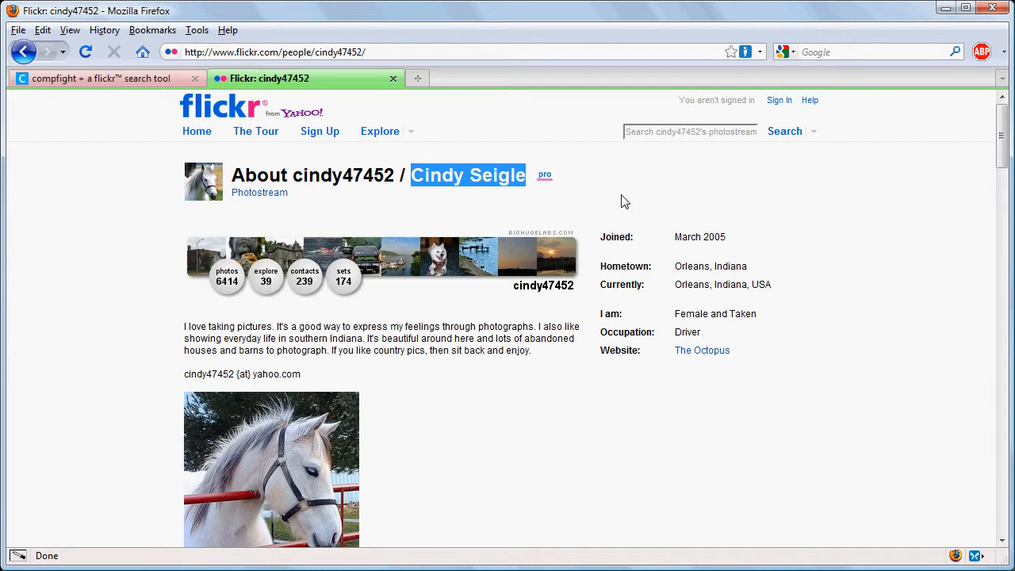
mouse_move(796, 238)
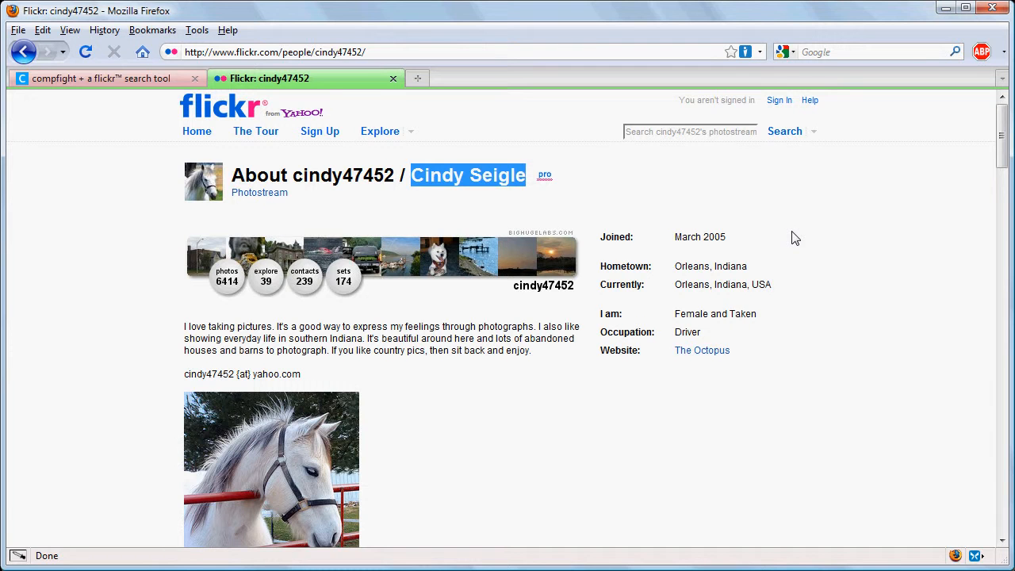
mouse_move(345, 109)
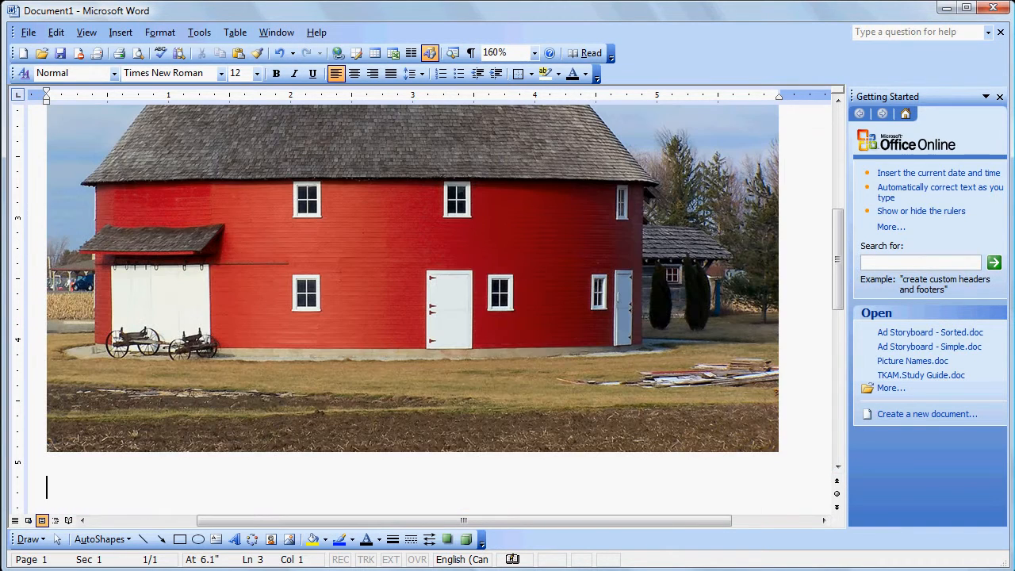
- Type the 'Photo by' credit beneath the barn image and make it bold
type("Photo by Cindy Seigle")
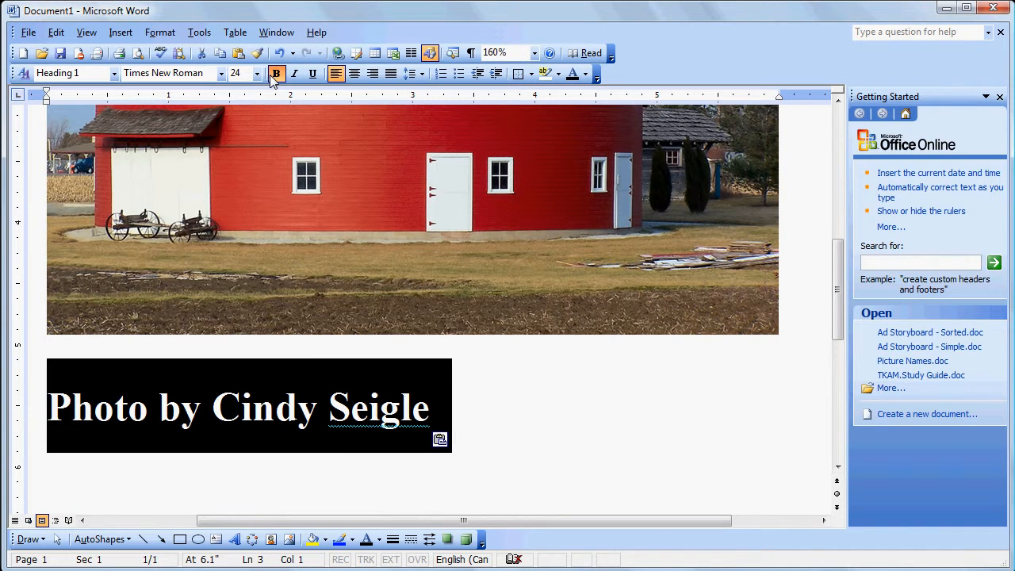
left_click(257, 73)
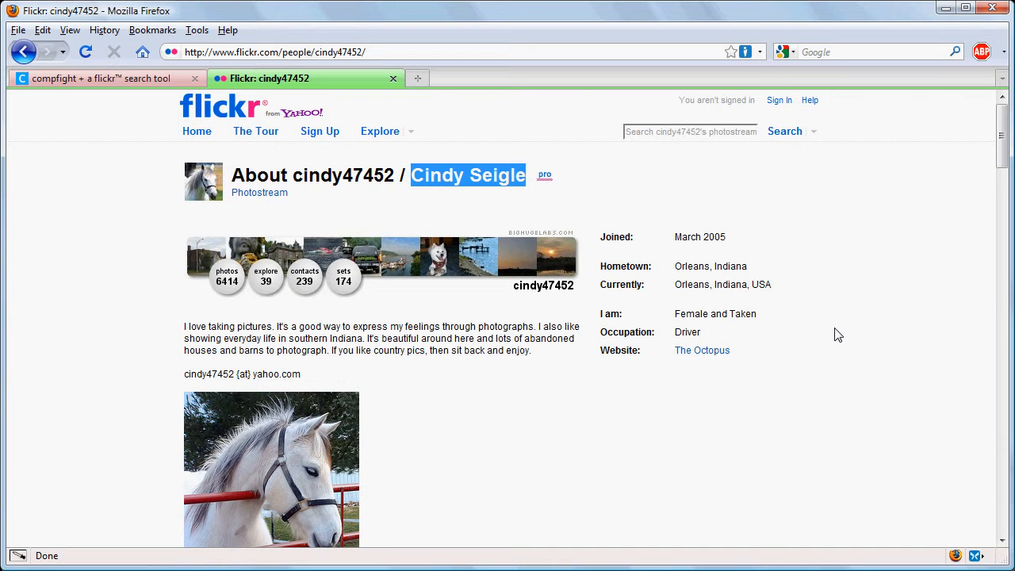
mouse_move(864, 244)
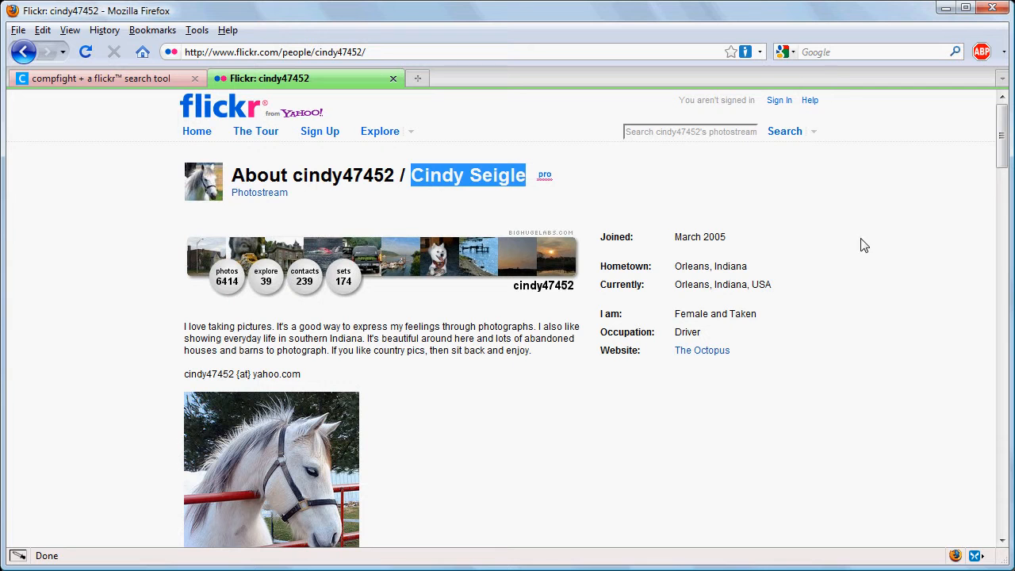
mouse_move(341, 143)
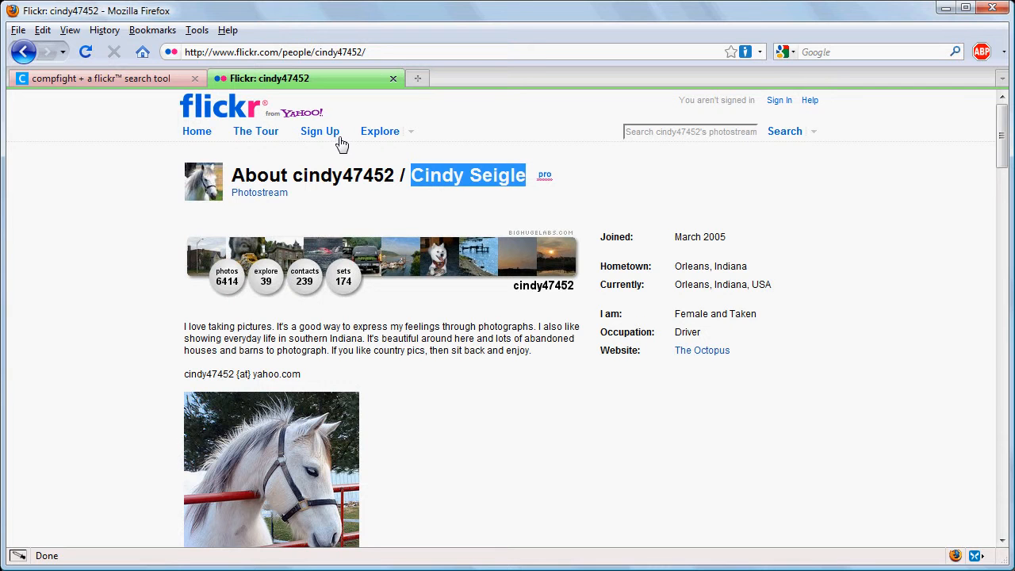
mouse_move(442, 411)
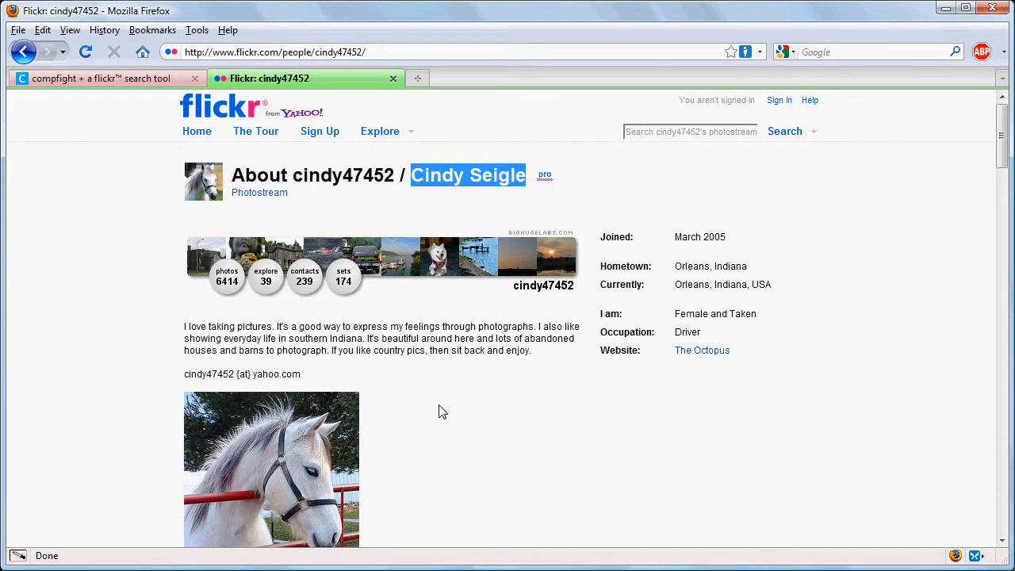
mouse_move(319, 131)
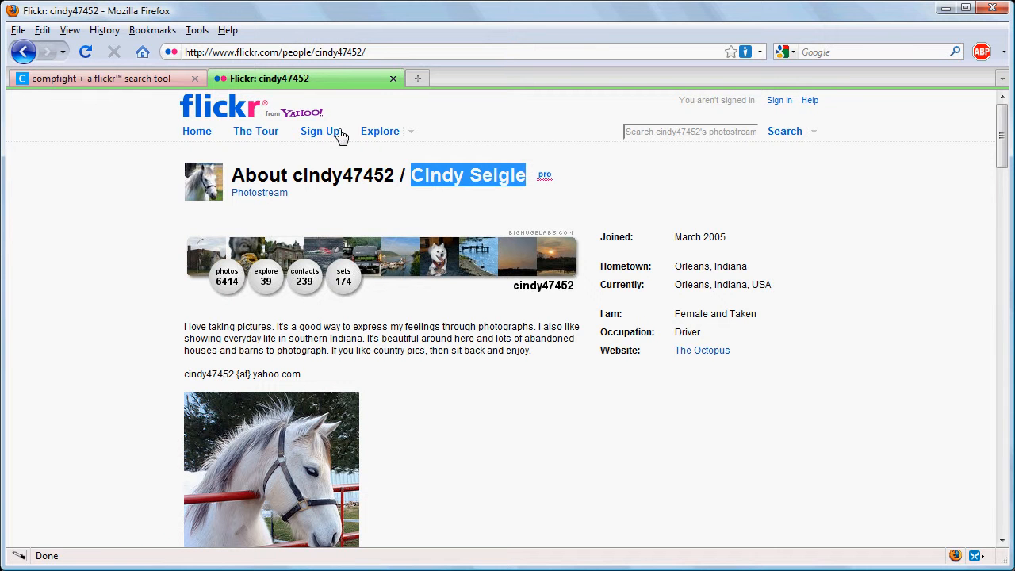
mouse_move(59, 92)
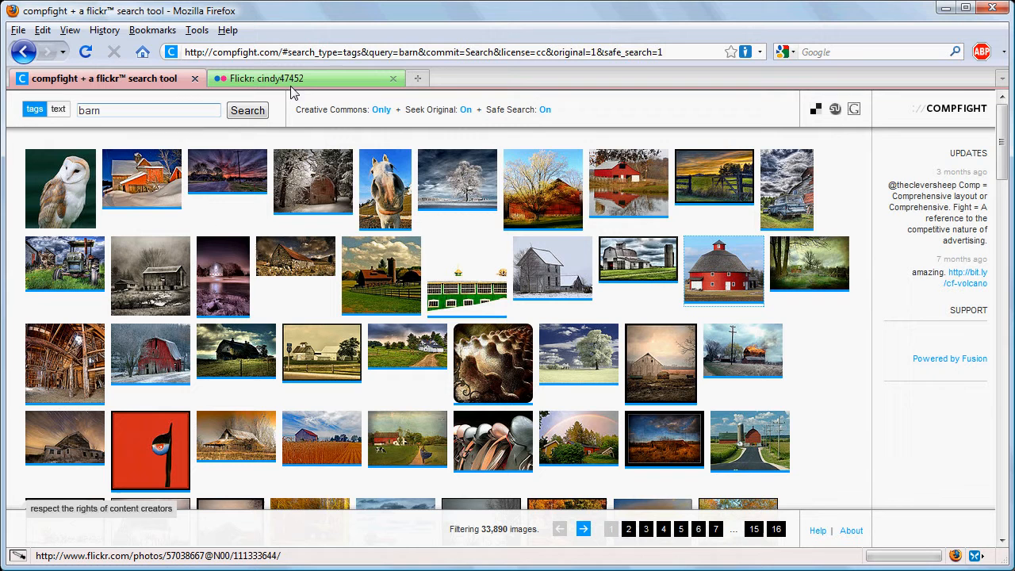
mouse_move(534, 134)
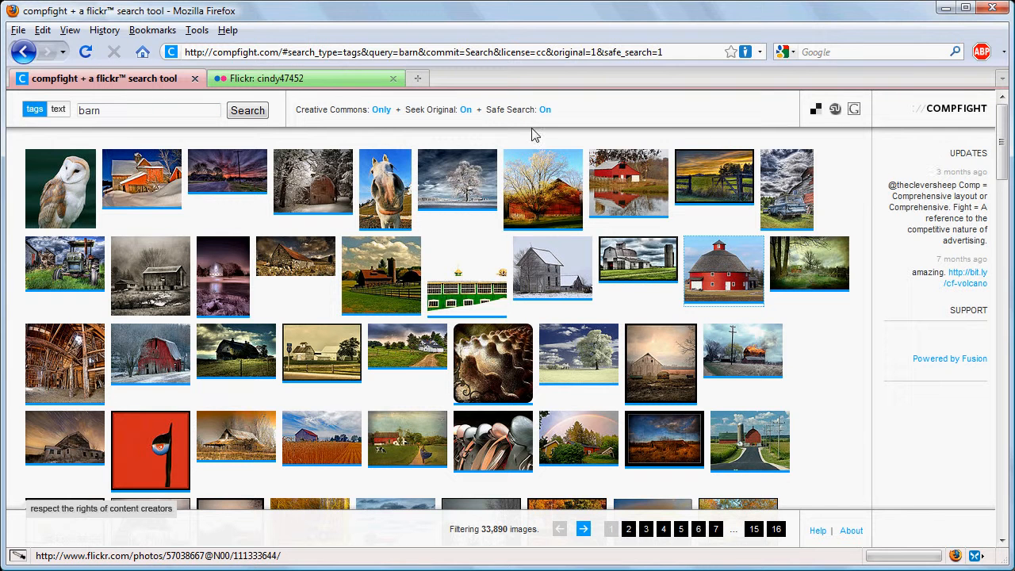
- Rerun the barn search with the Commercial filter and open the snowy red barn photo
left_click(379, 110)
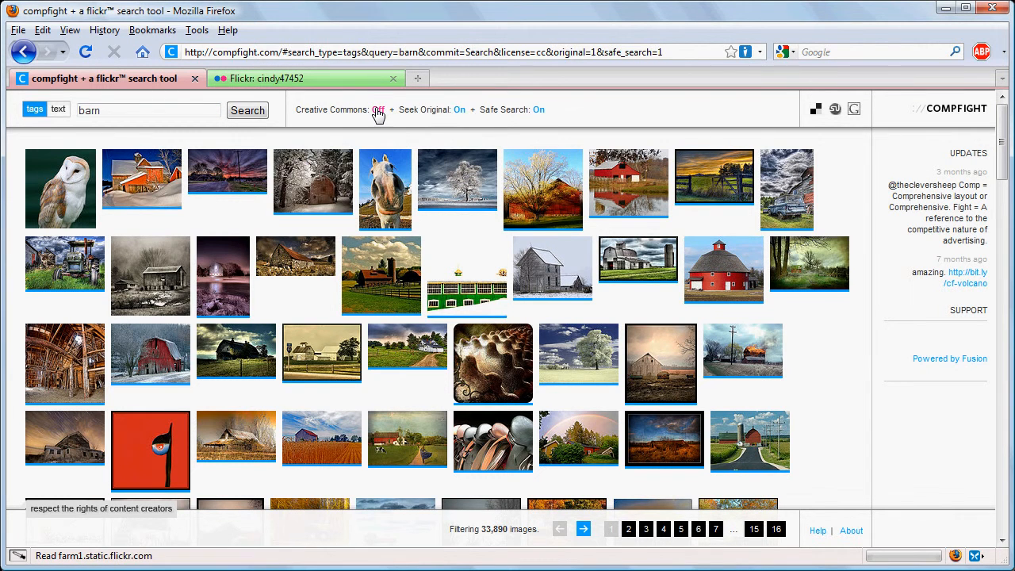
left_click(379, 110)
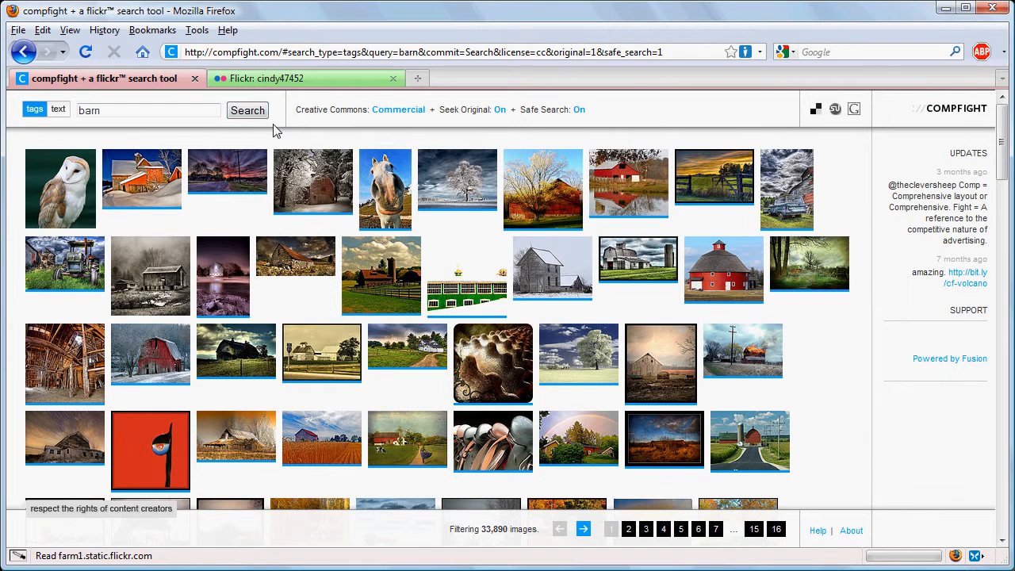
left_click(247, 110)
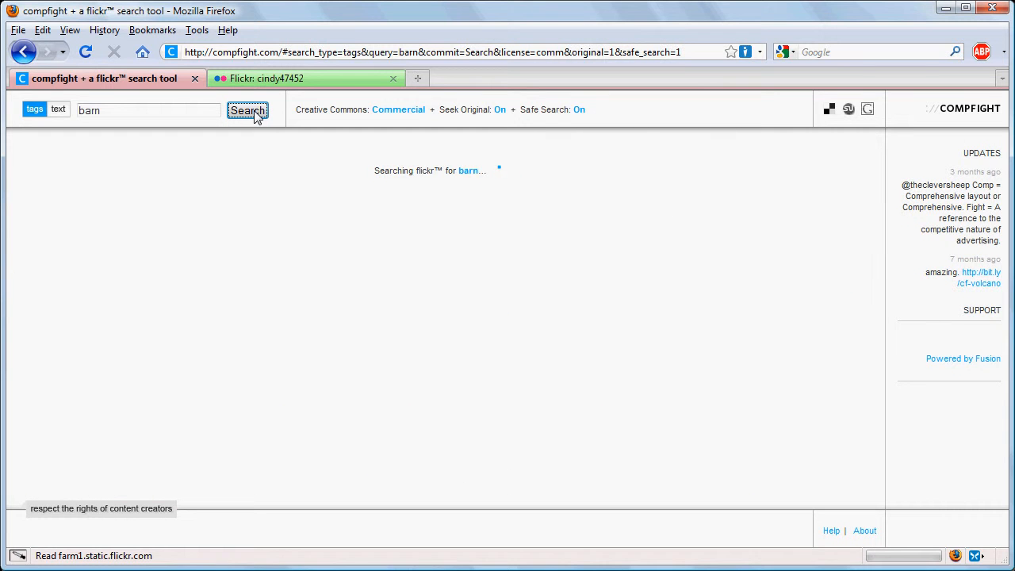
left_click(247, 110)
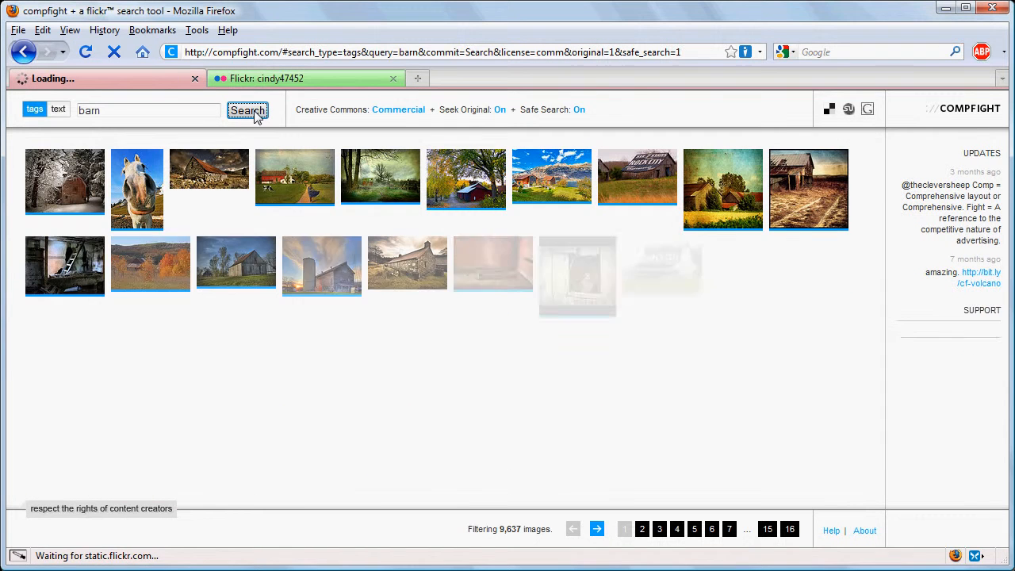
left_click(247, 110)
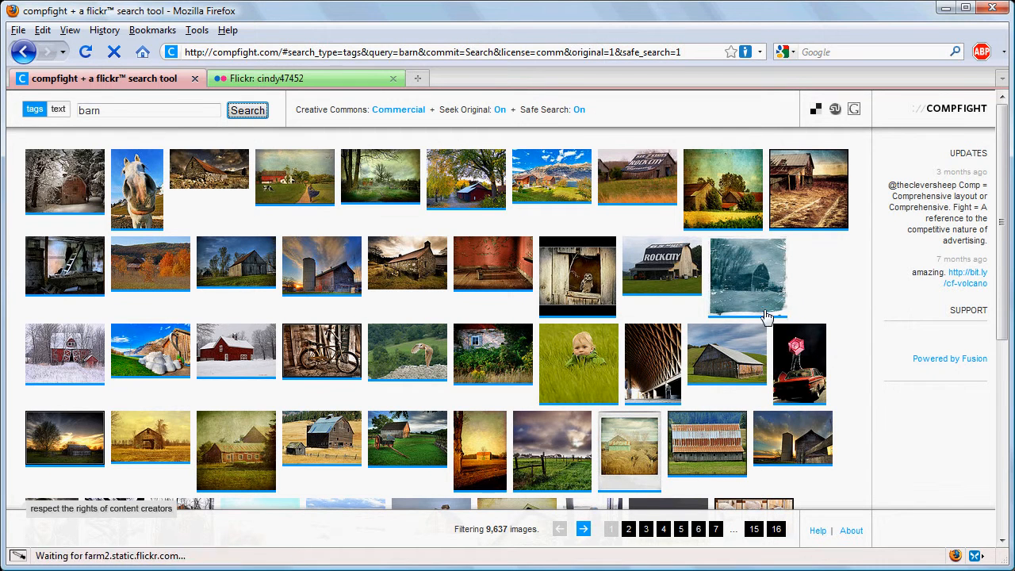
mouse_move(362, 383)
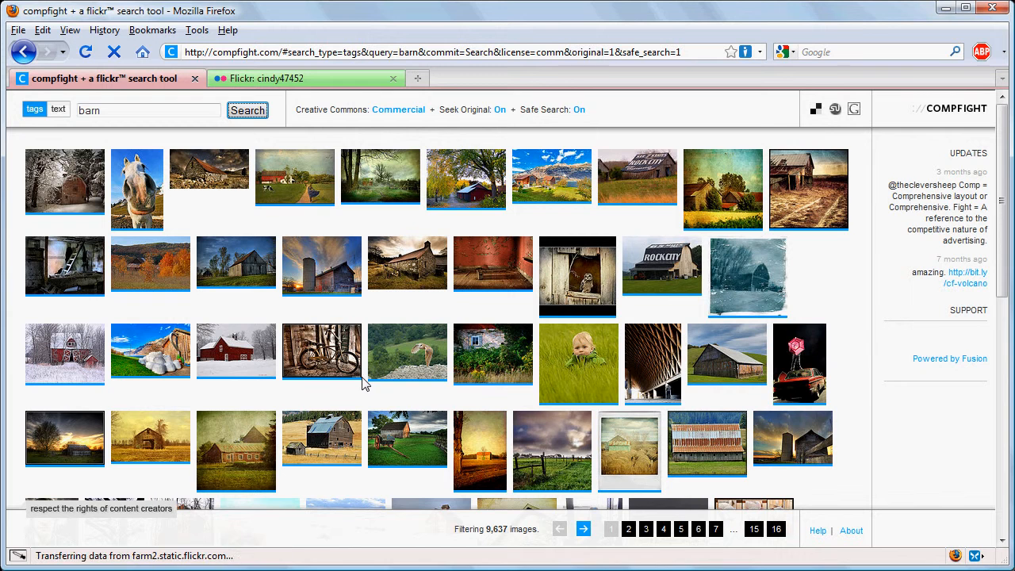
mouse_move(321, 352)
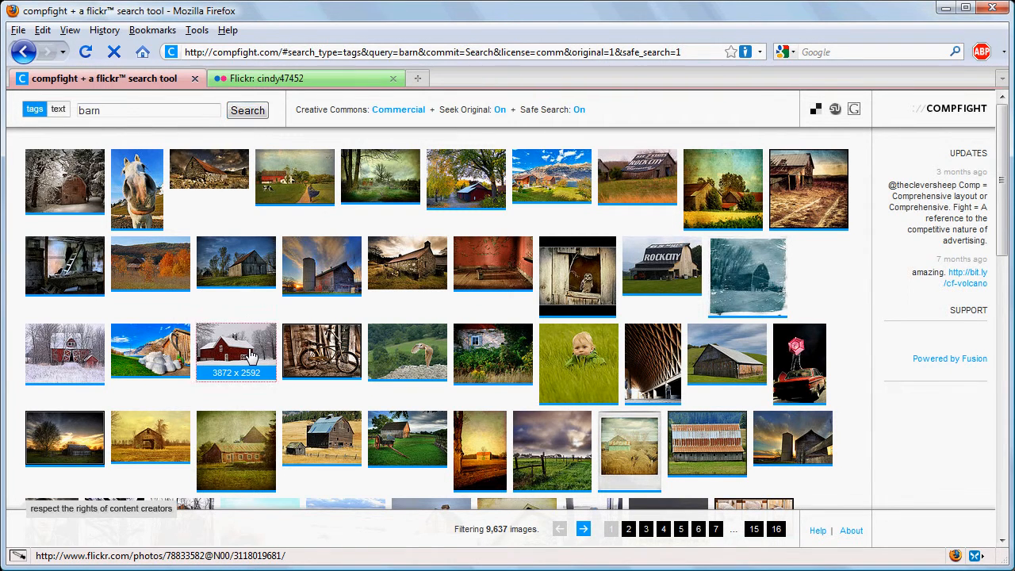
left_click(236, 351)
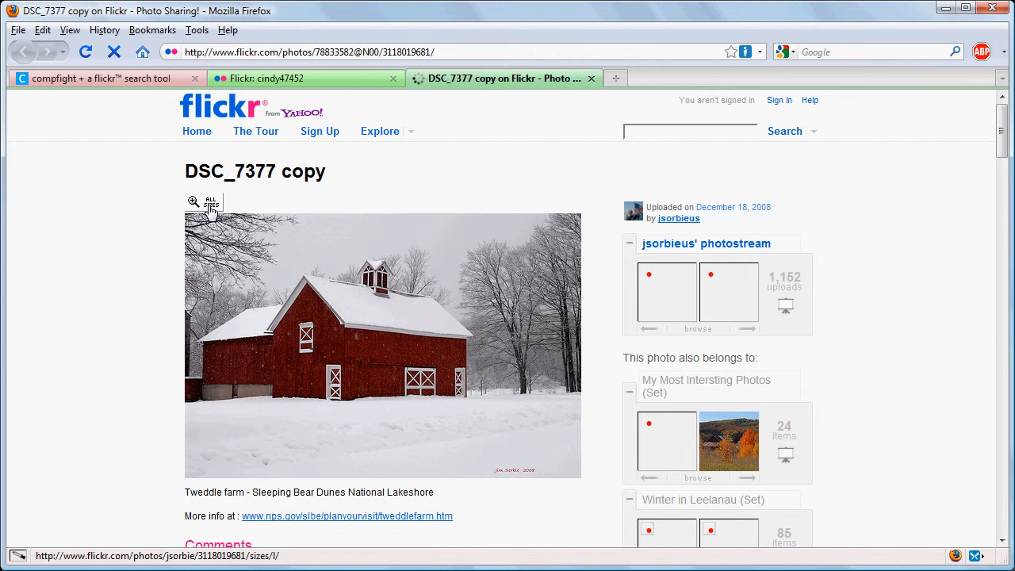
- Open All Sizes for the snowy red barn and scroll to its Creative Commons license
left_click(204, 202)
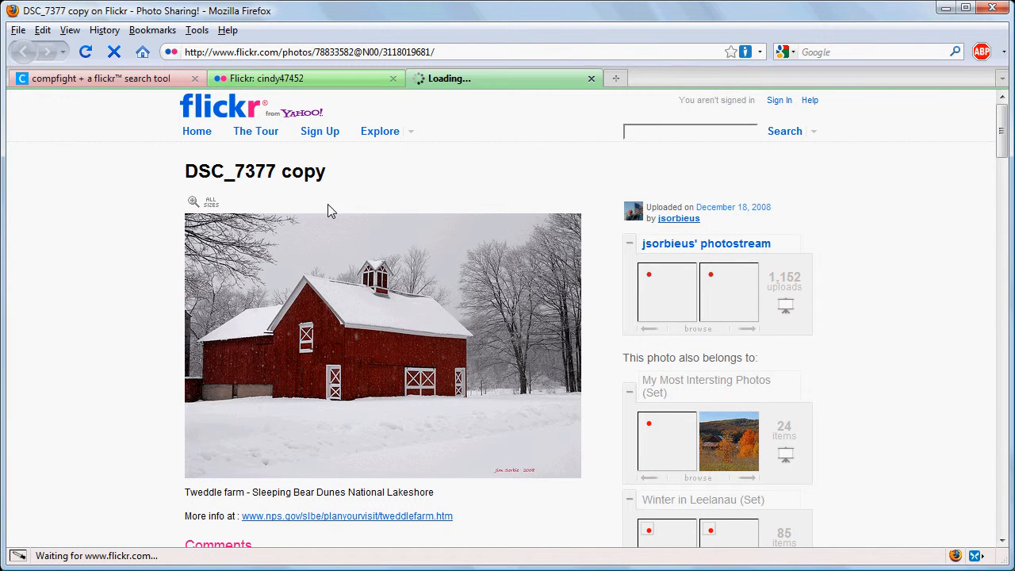
left_click(206, 199)
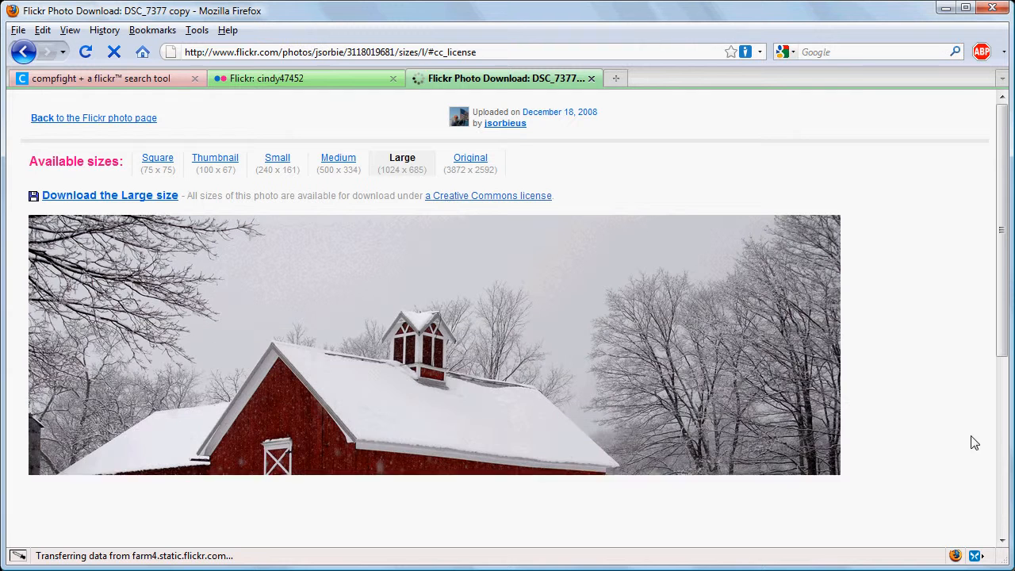
scroll("down", 3)
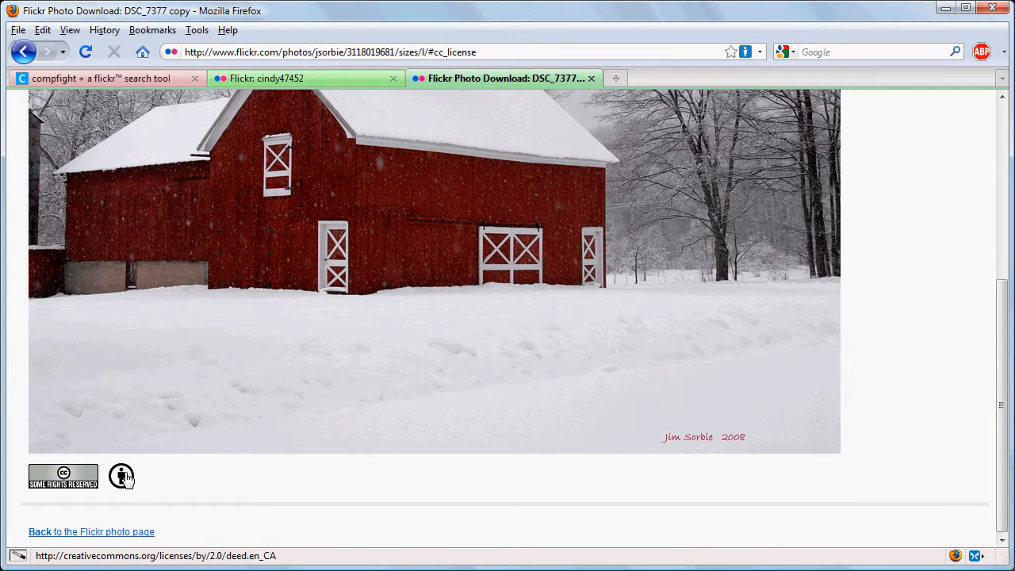
mouse_move(122, 476)
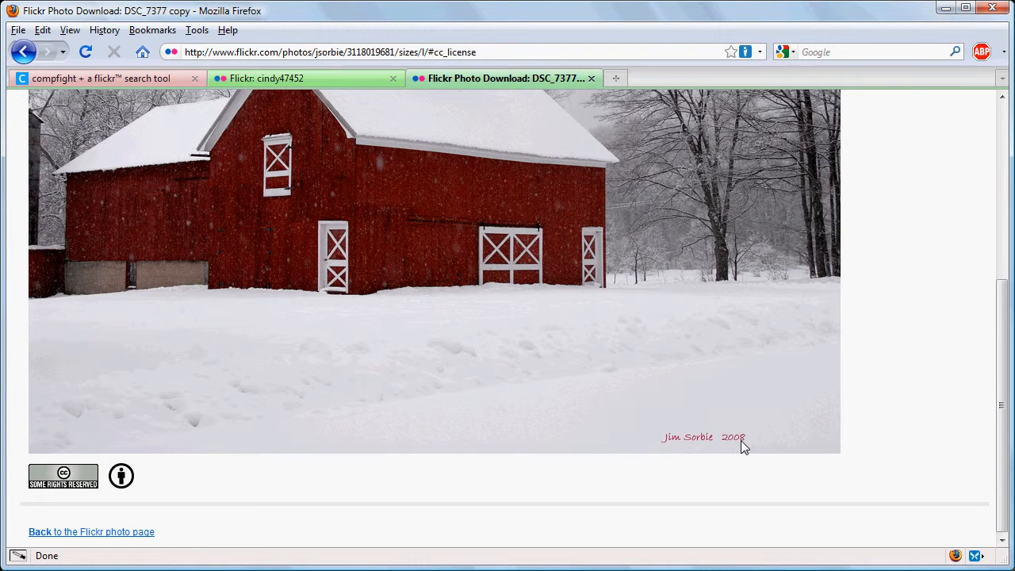
mouse_move(666, 442)
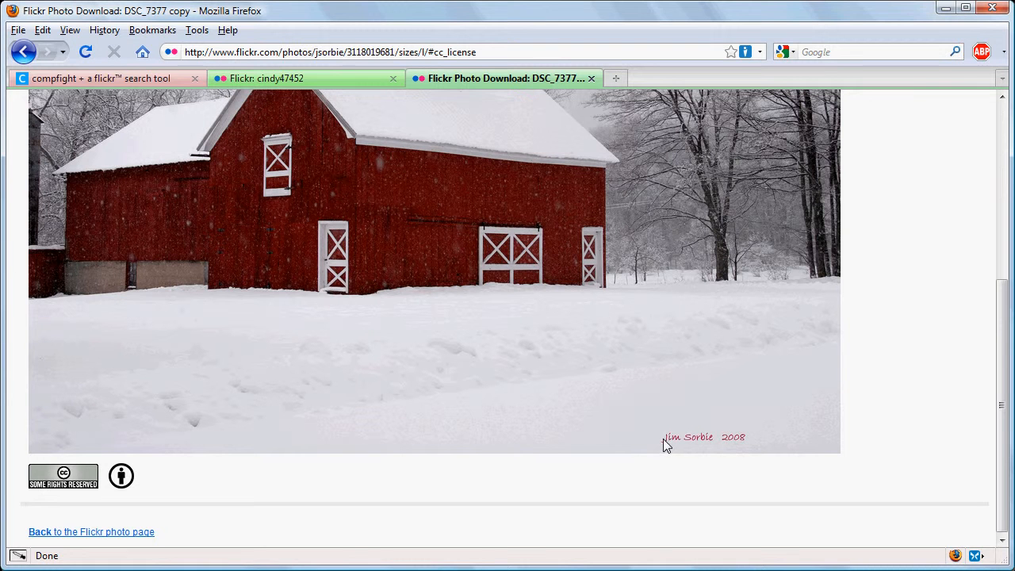
mouse_move(906, 248)
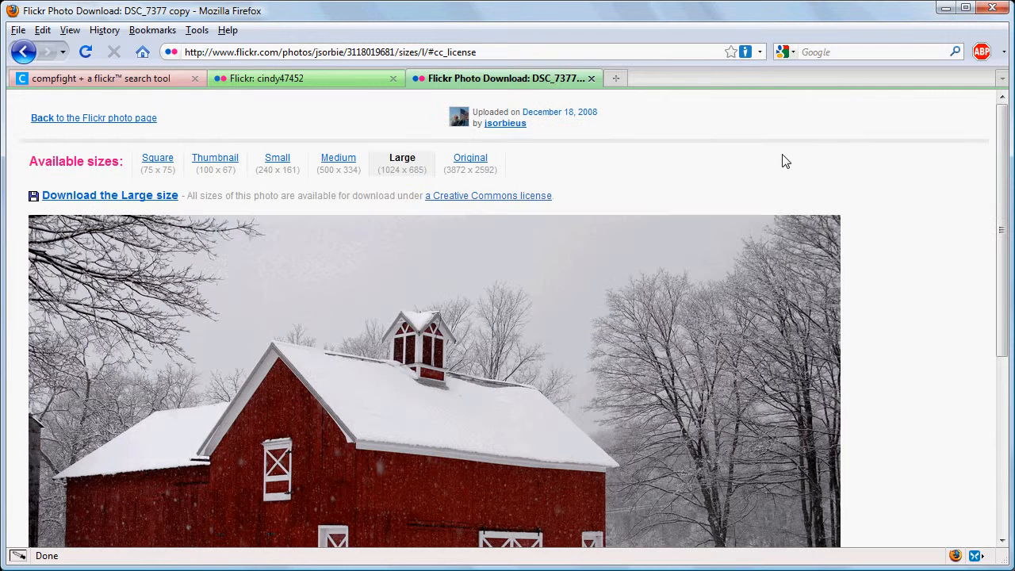
mouse_move(286, 115)
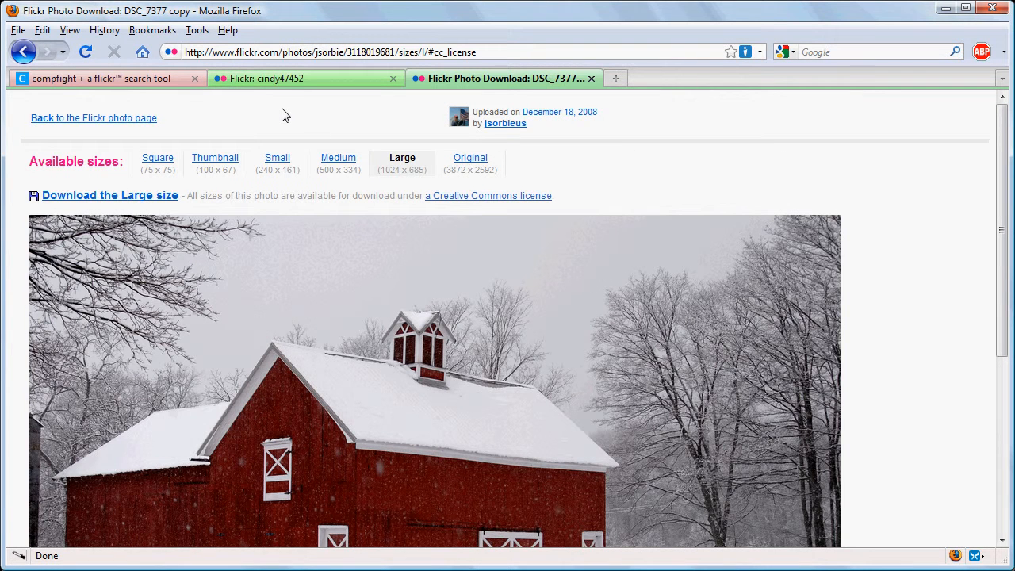